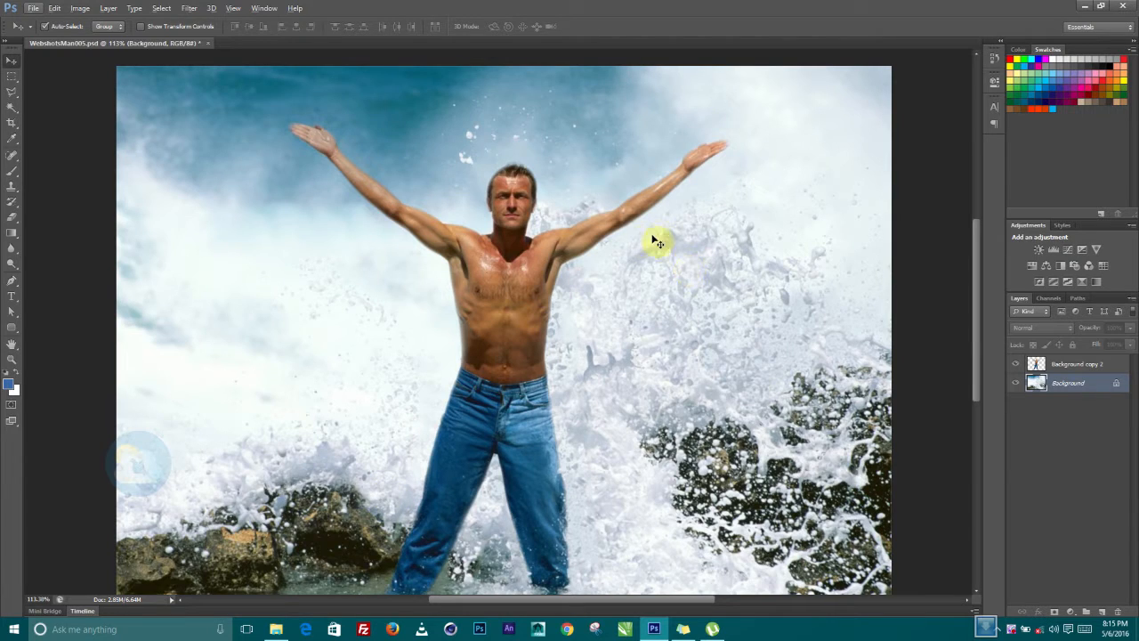
{"action": "mouse_move", "coordinate": [636, 192]}
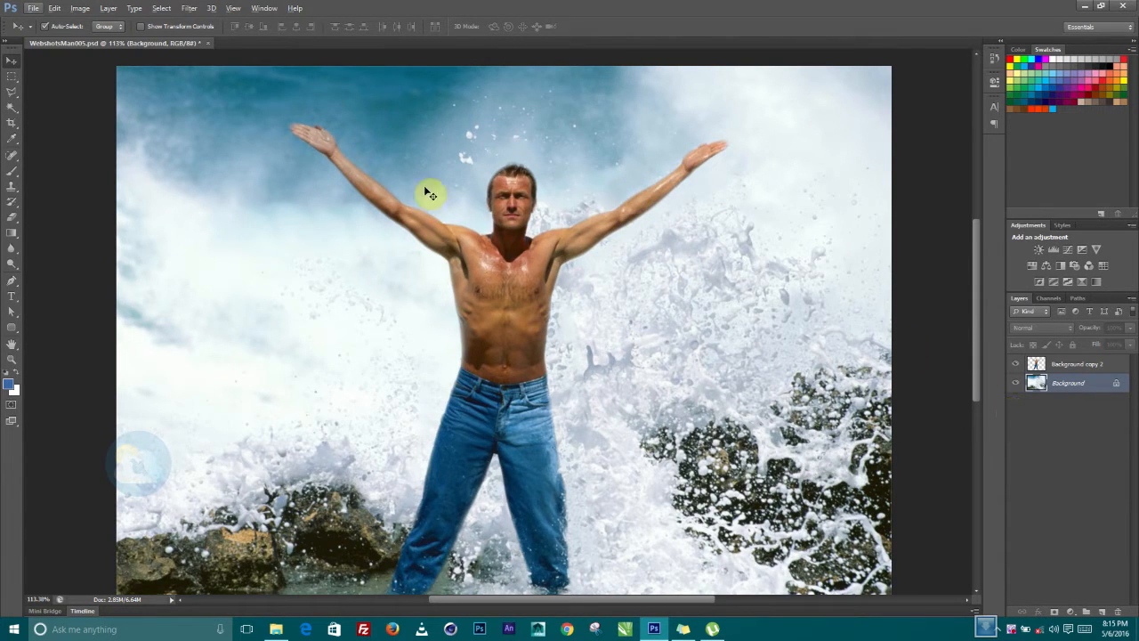
{"action": "mouse_move", "coordinate": [674, 295]}
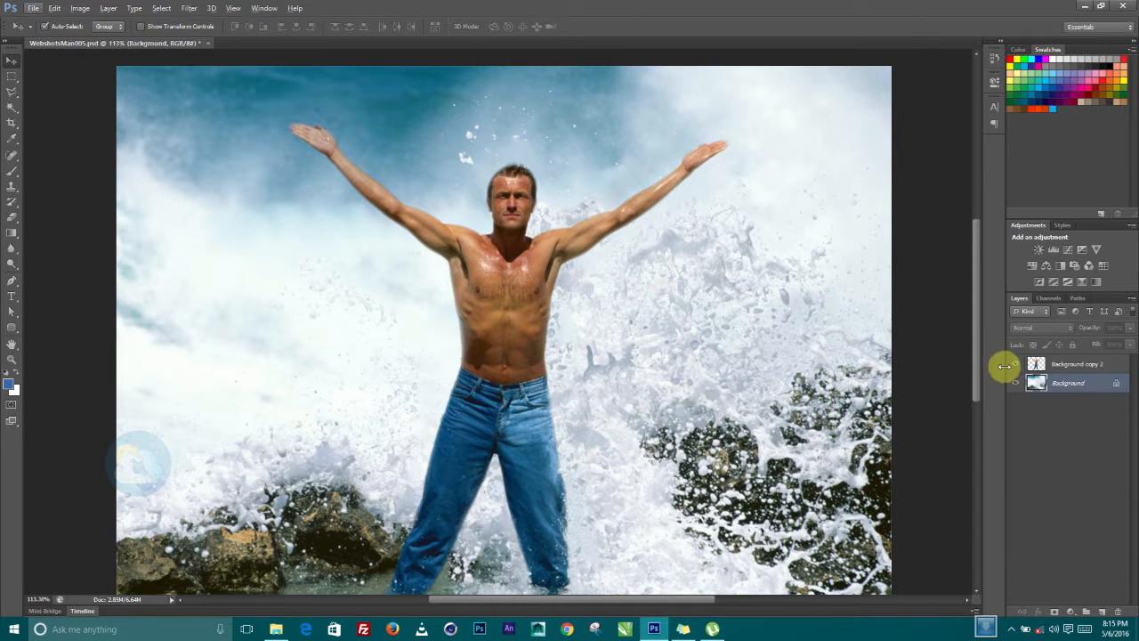
Step: Hide the man's layer to view the waves alone, then show it again
{"action": "left_click", "coordinate": [1015, 363]}
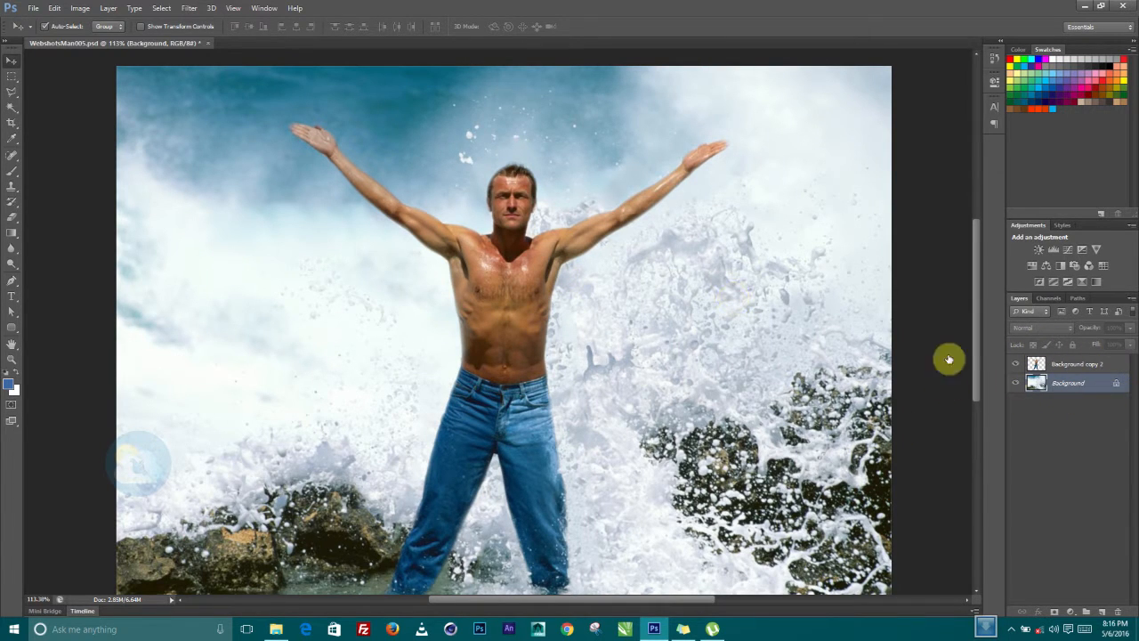
{"action": "mouse_move", "coordinate": [660, 205]}
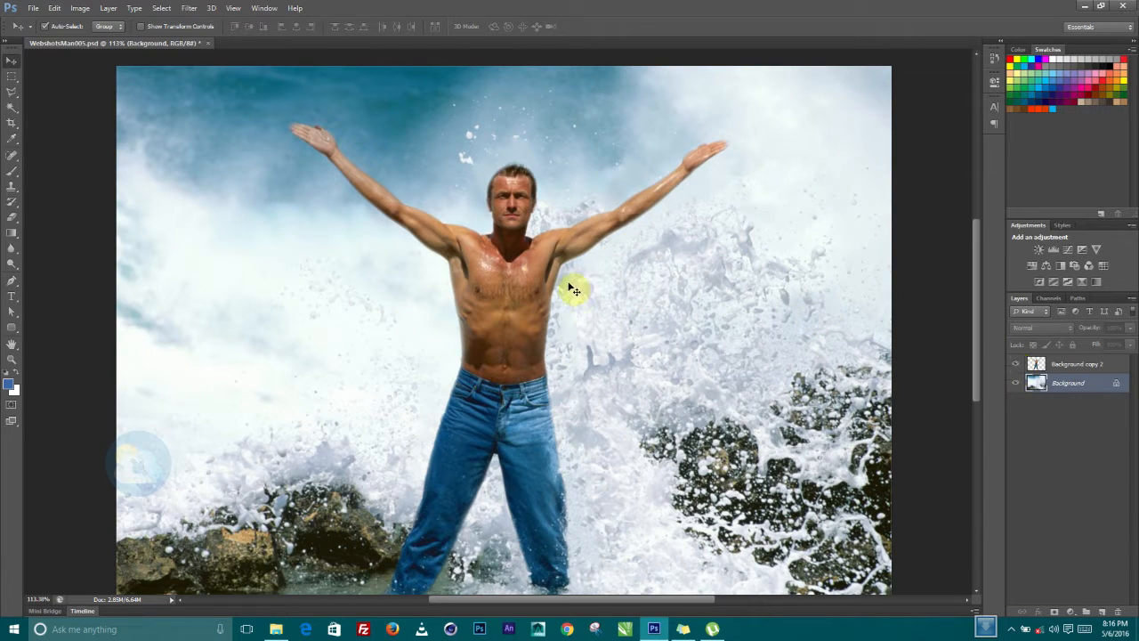
{"action": "mouse_move", "coordinate": [853, 427]}
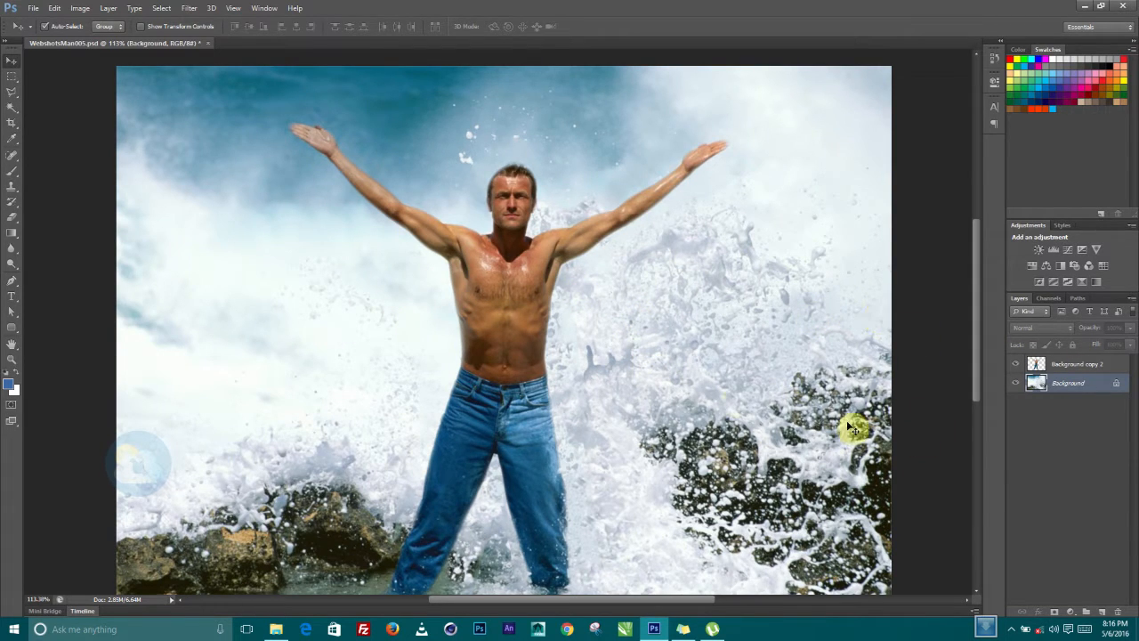
{"action": "mouse_move", "coordinate": [976, 380]}
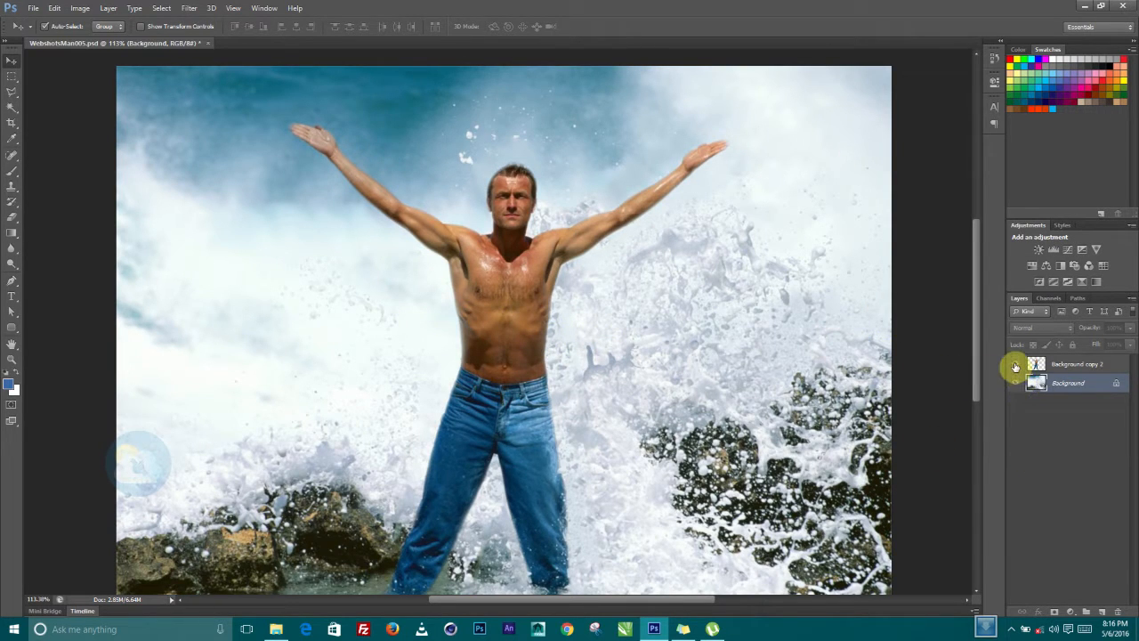
{"action": "left_click", "coordinate": [1014, 363]}
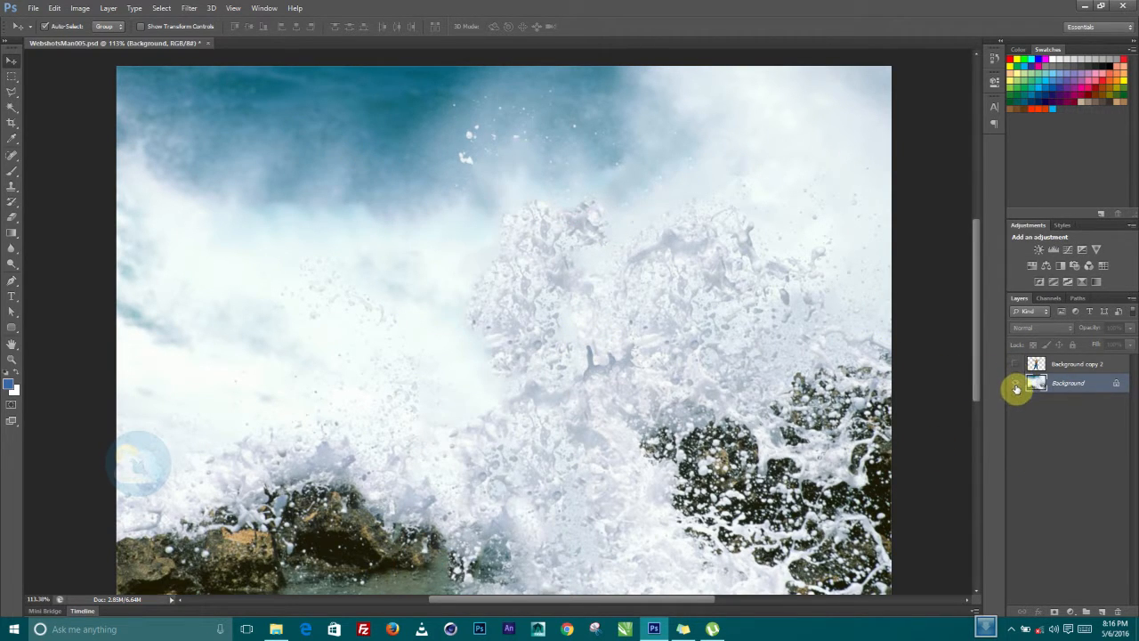
{"action": "left_click", "coordinate": [1015, 383]}
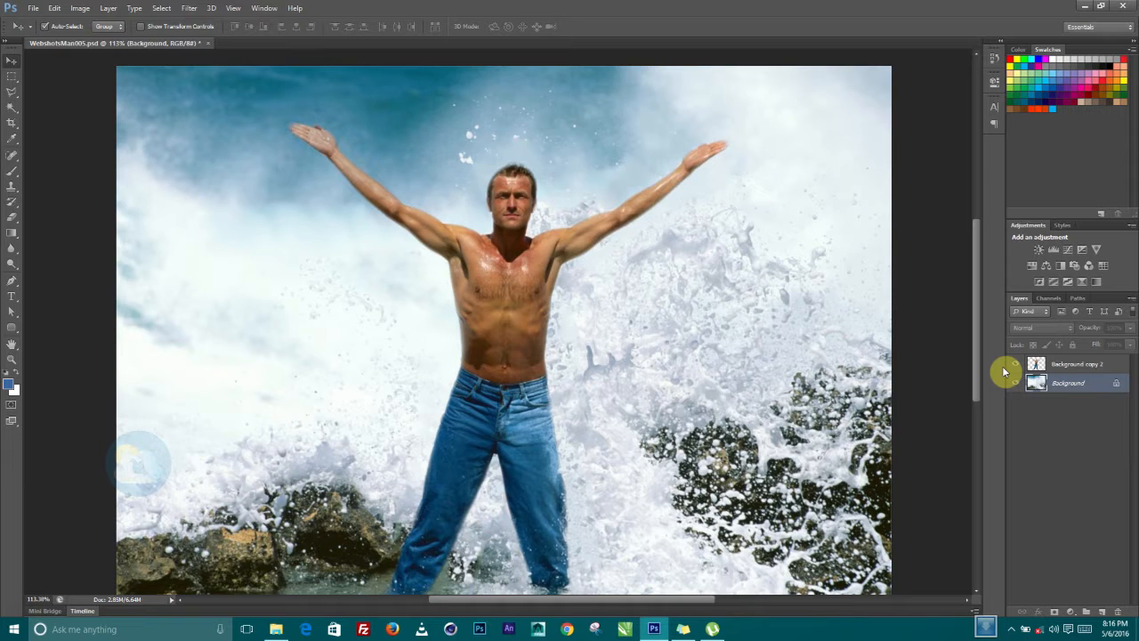
Step: Duplicate Background copy 2 as Background copy 3 and convert it to a Smart Object
{"action": "left_click", "coordinate": [1068, 383]}
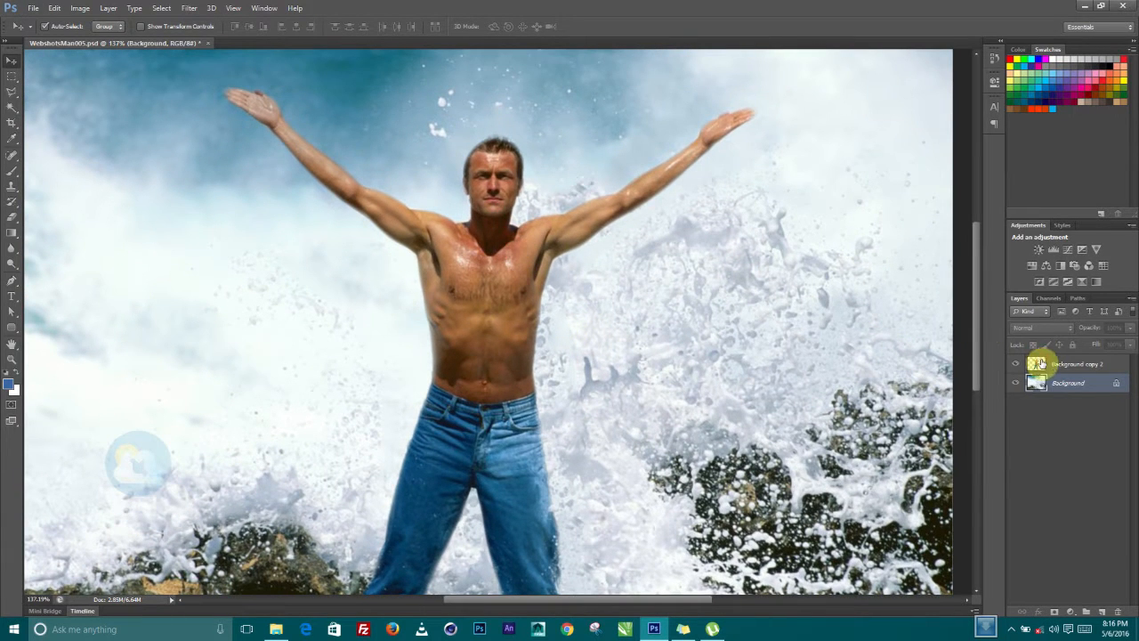
{"action": "left_click", "coordinate": [1075, 363]}
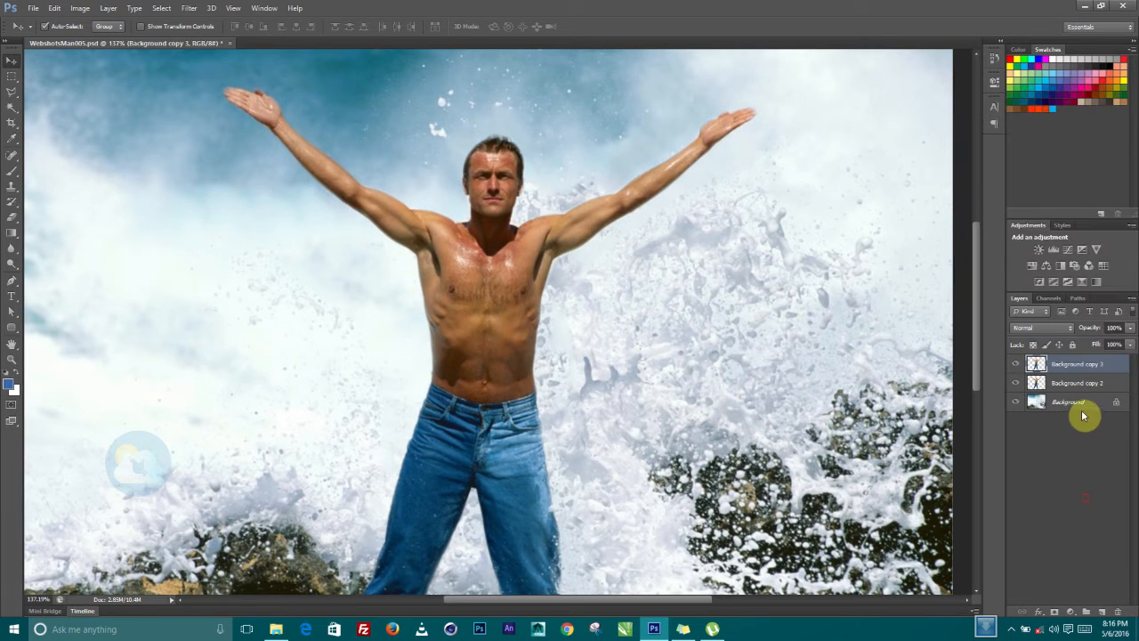
{"action": "right_click", "coordinate": [1068, 401]}
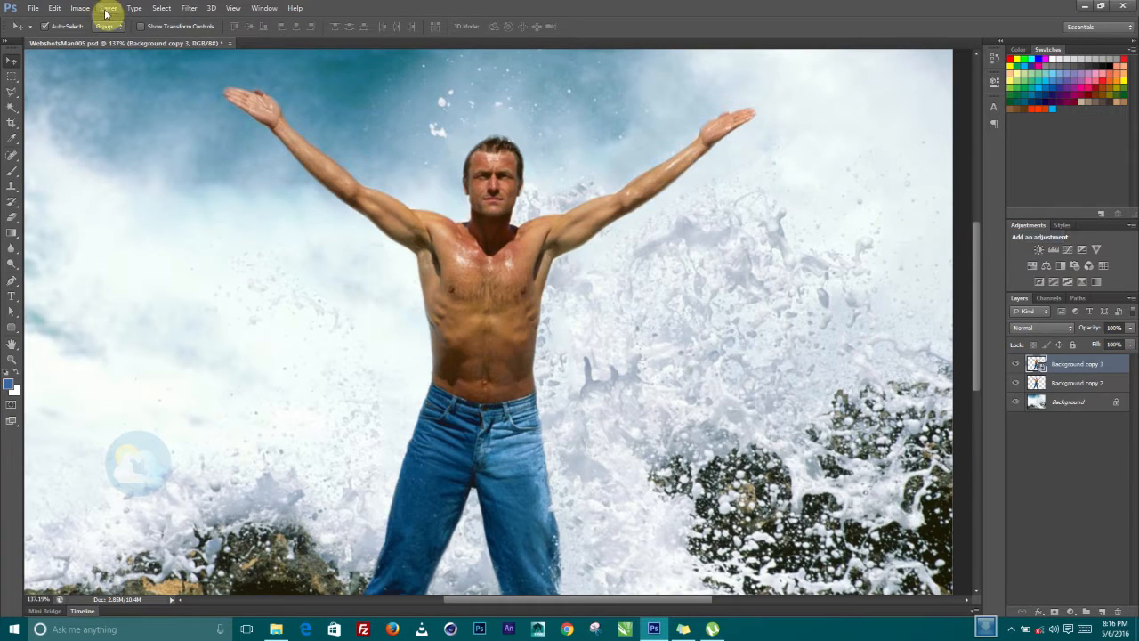
{"action": "left_click", "coordinate": [54, 8]}
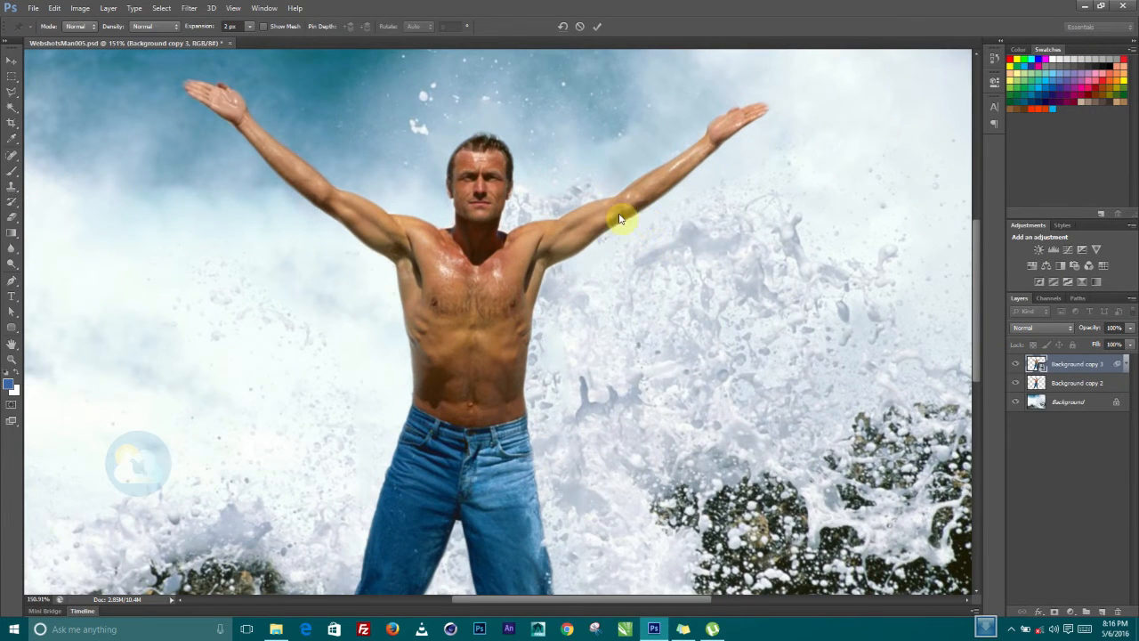
{"action": "mouse_move", "coordinate": [819, 238]}
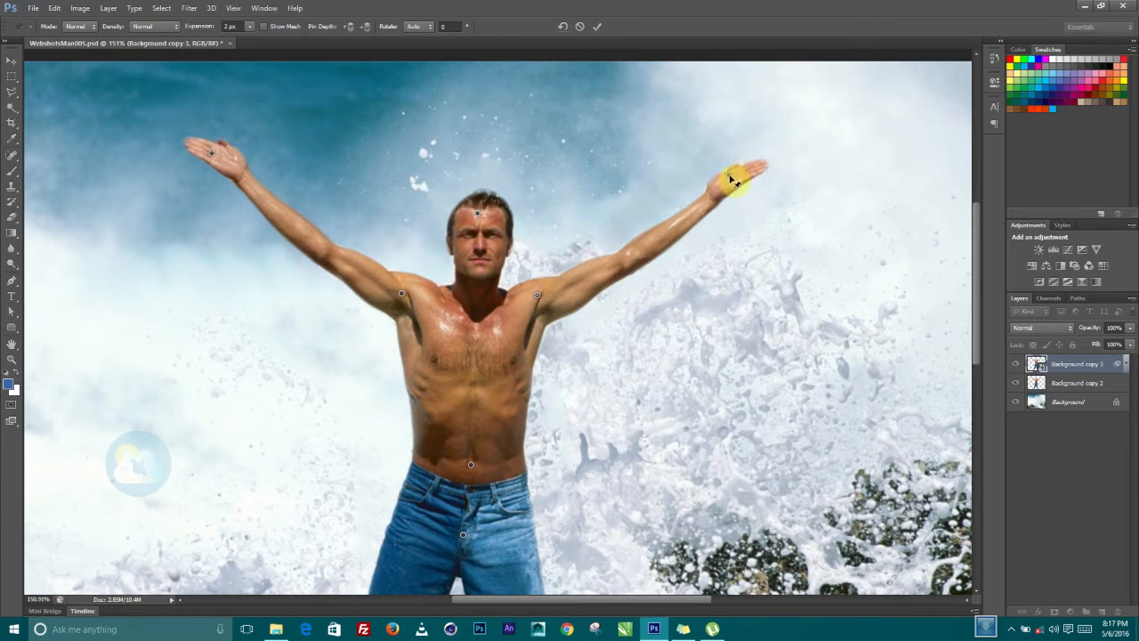
Step: Drag the right and left hand pins upward and commit the Puppet Warp
{"action": "left_click_drag", "start_coordinate": [730, 178], "coordinate": [663, 120]}
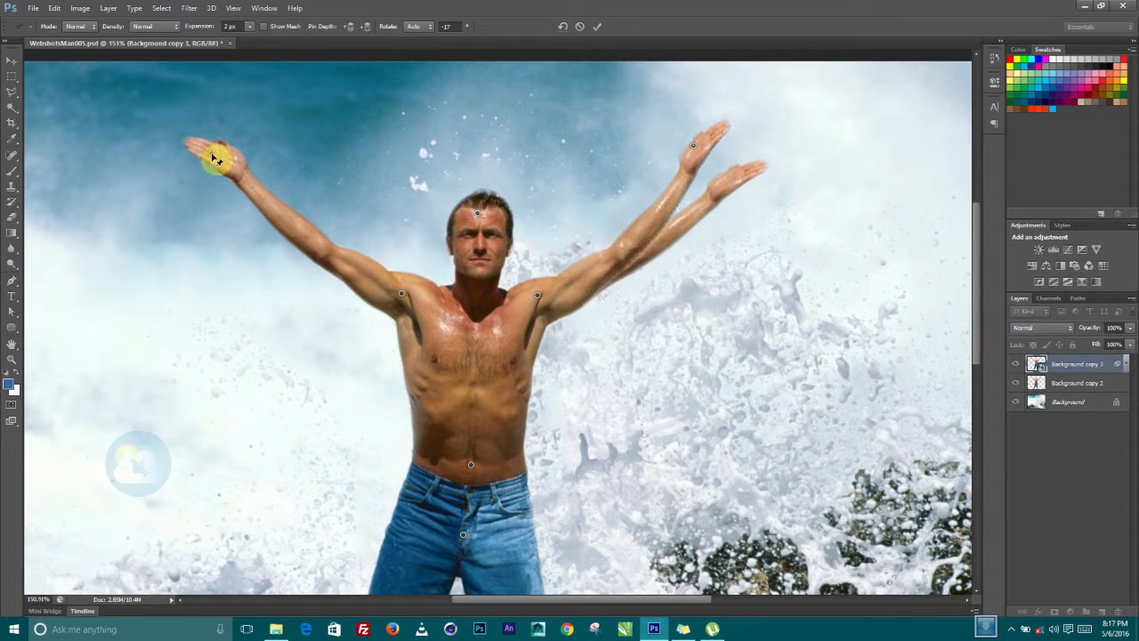
{"action": "left_click_drag", "start_coordinate": [213, 158], "coordinate": [260, 123]}
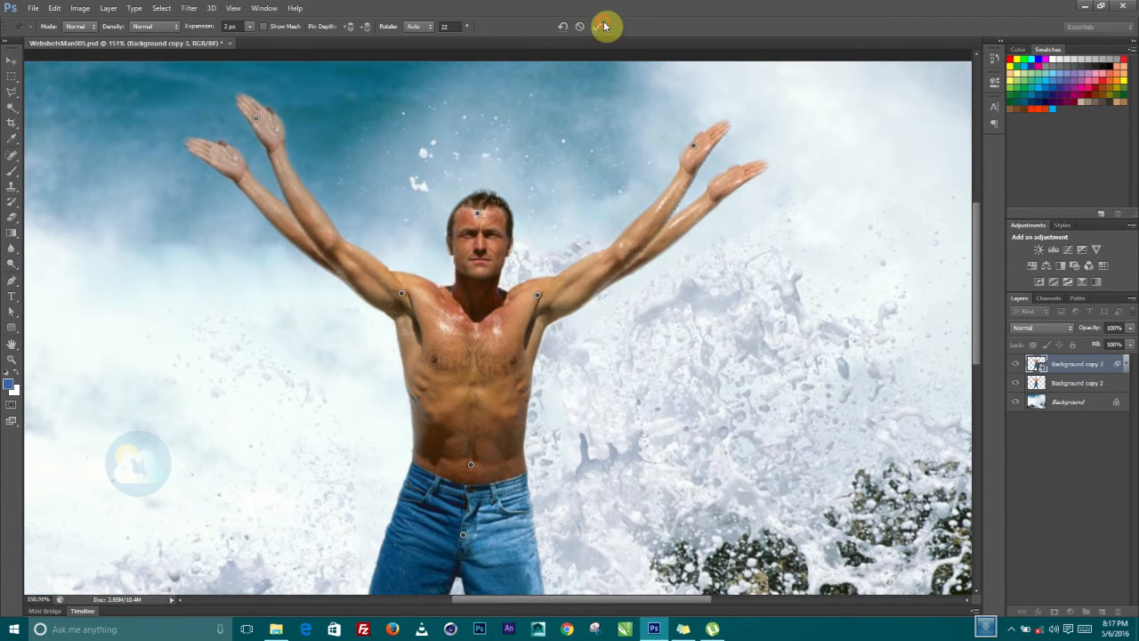
{"action": "left_click", "coordinate": [605, 26]}
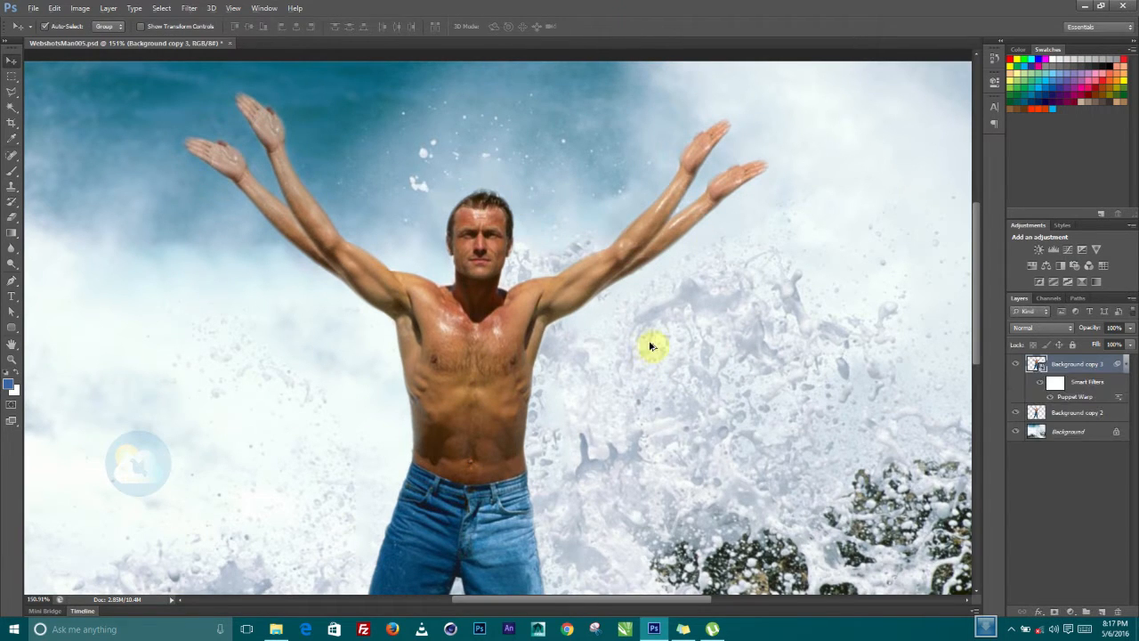
Step: On Background copy 4, replace the misplaced left-hand pin and lift the left arm toward the top
{"action": "left_click", "coordinate": [1081, 363]}
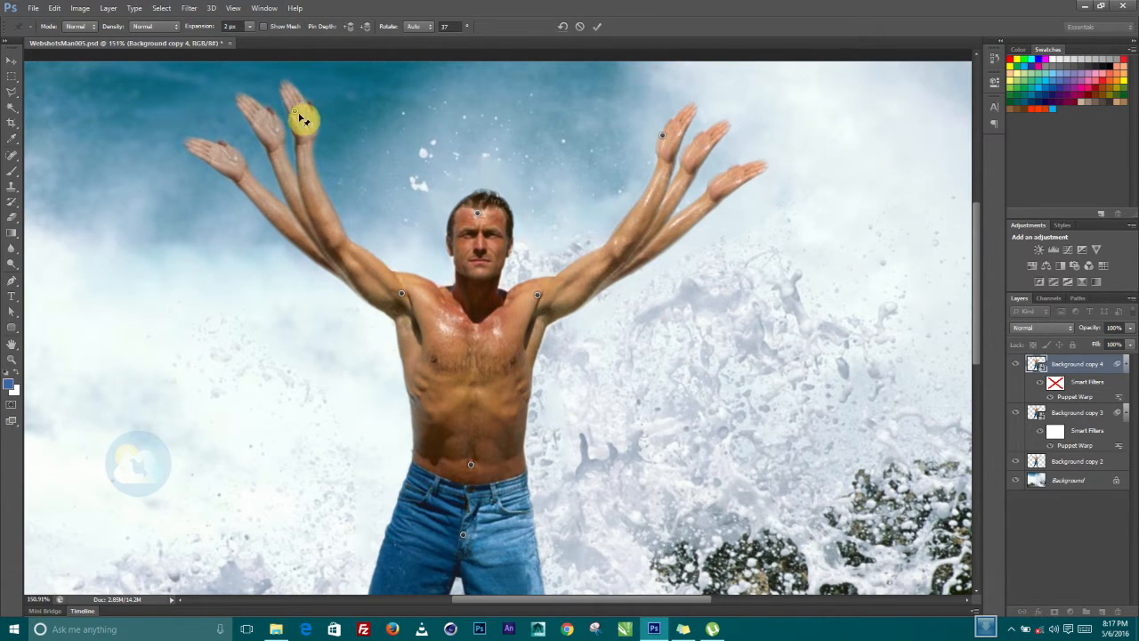
{"action": "right_click", "coordinate": [295, 113]}
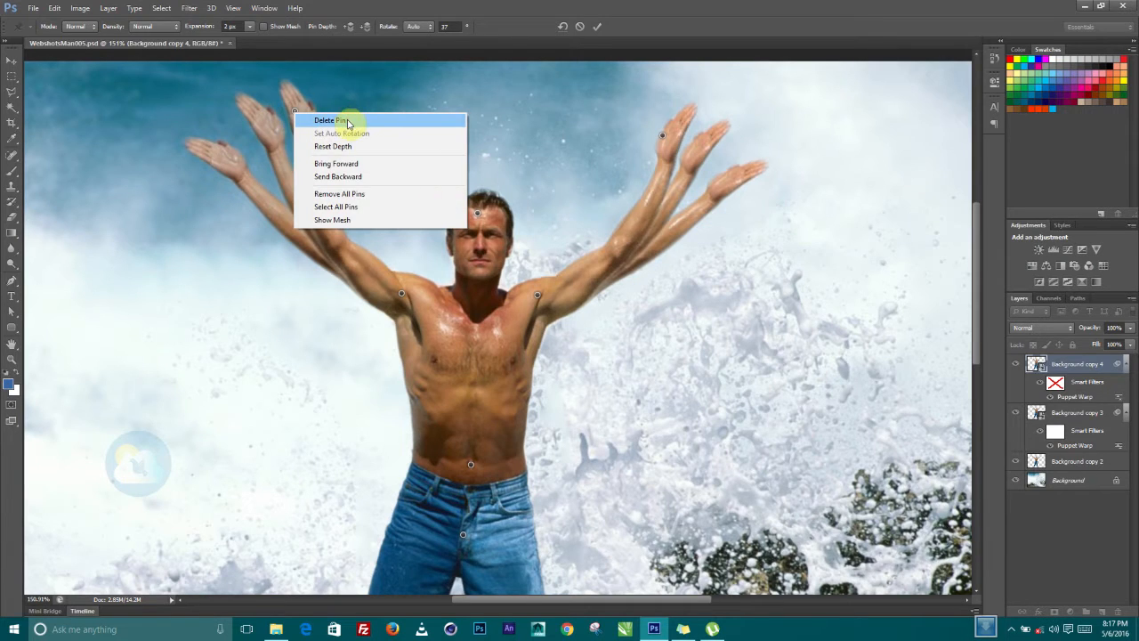
{"action": "left_click", "coordinate": [330, 120]}
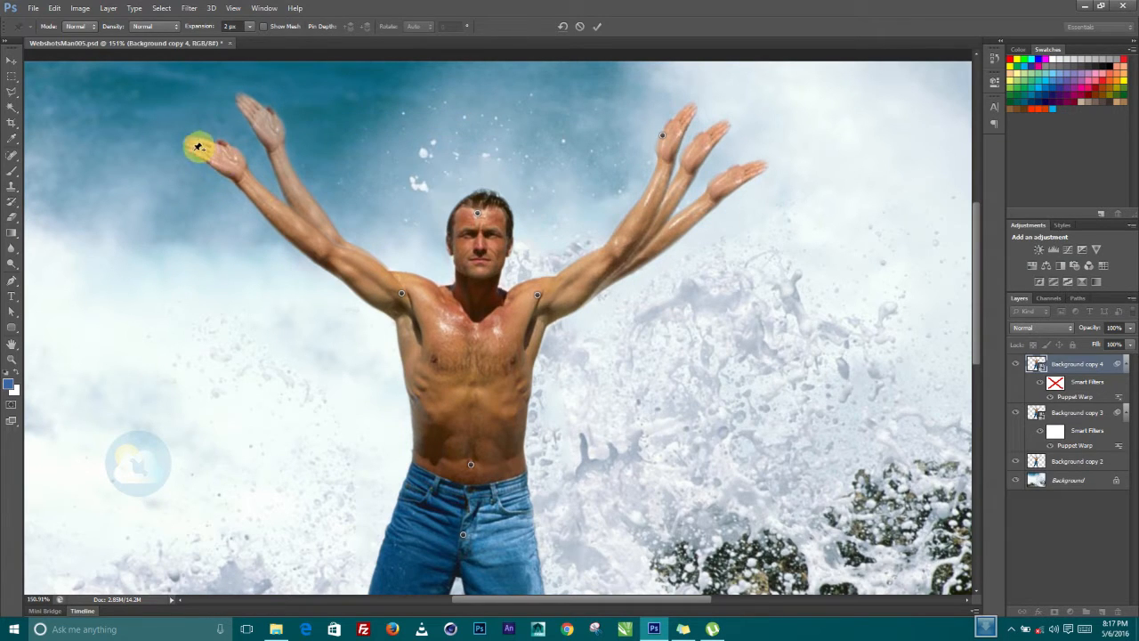
{"action": "left_click_drag", "start_coordinate": [199, 145], "coordinate": [192, 146]}
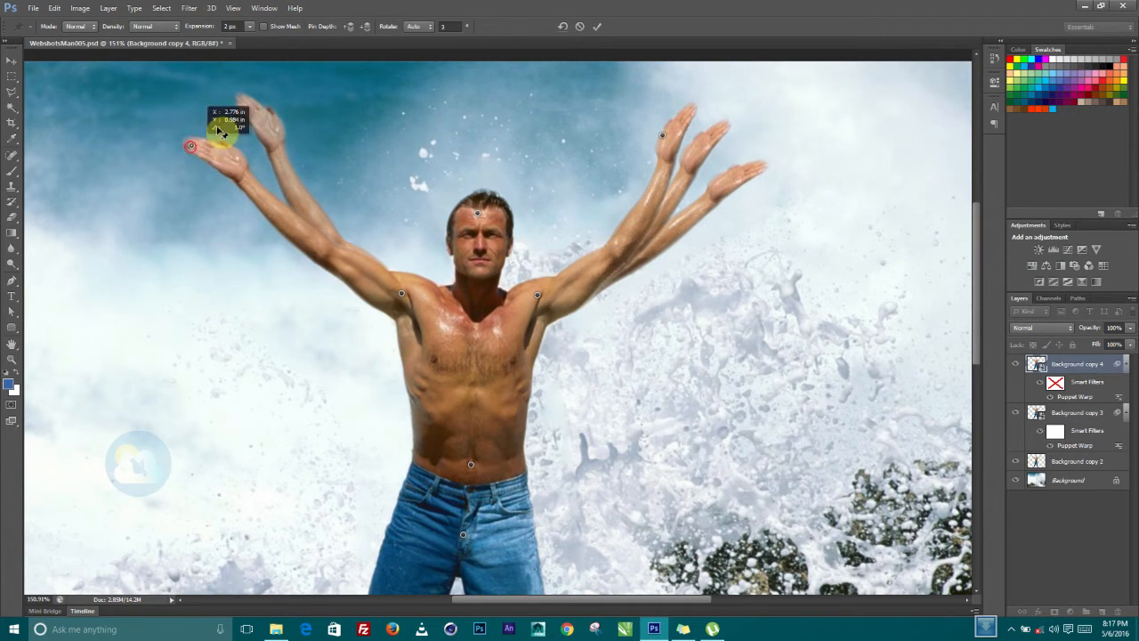
{"action": "left_click_drag", "start_coordinate": [190, 146], "coordinate": [294, 81]}
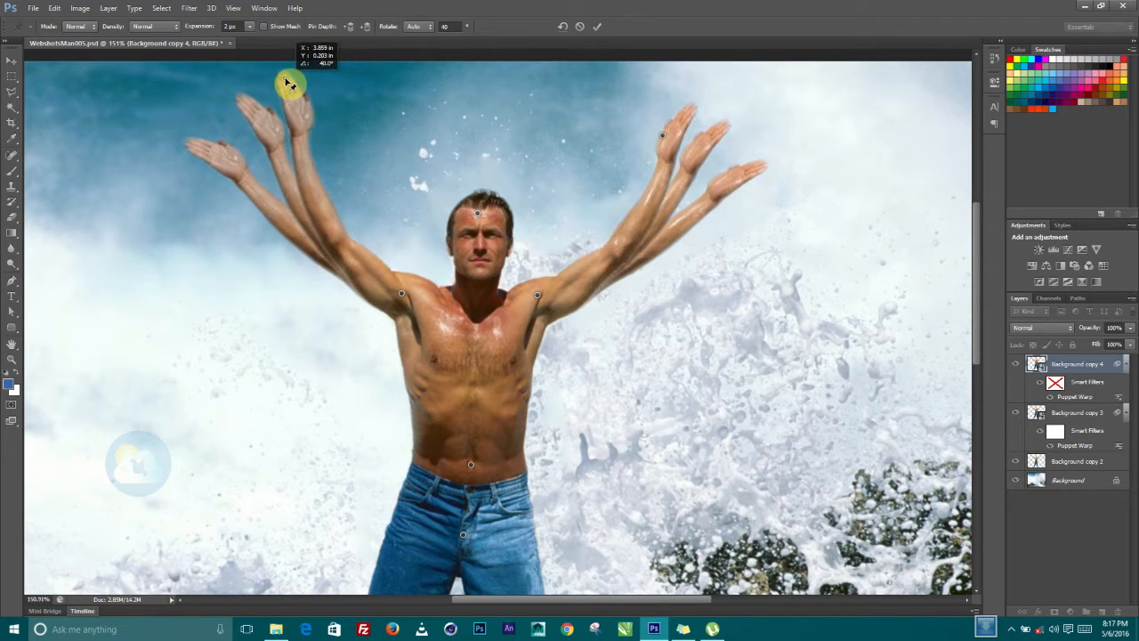
{"action": "left_click_drag", "start_coordinate": [292, 82], "coordinate": [285, 87]}
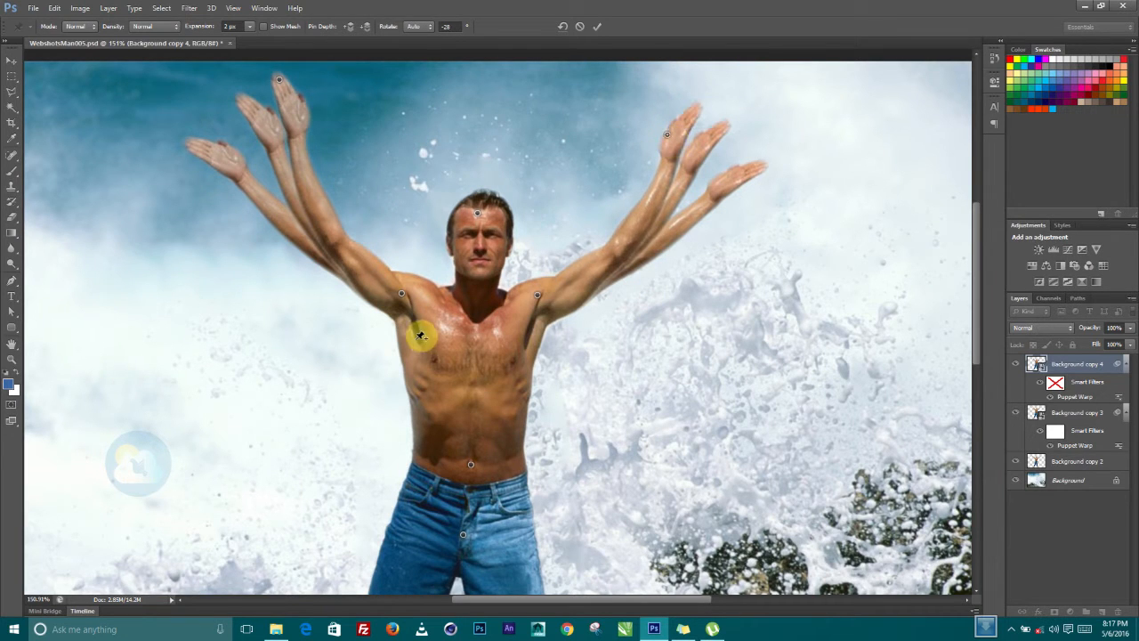
{"action": "scroll", "scroll_direction": "down", "scroll_amount": 3}
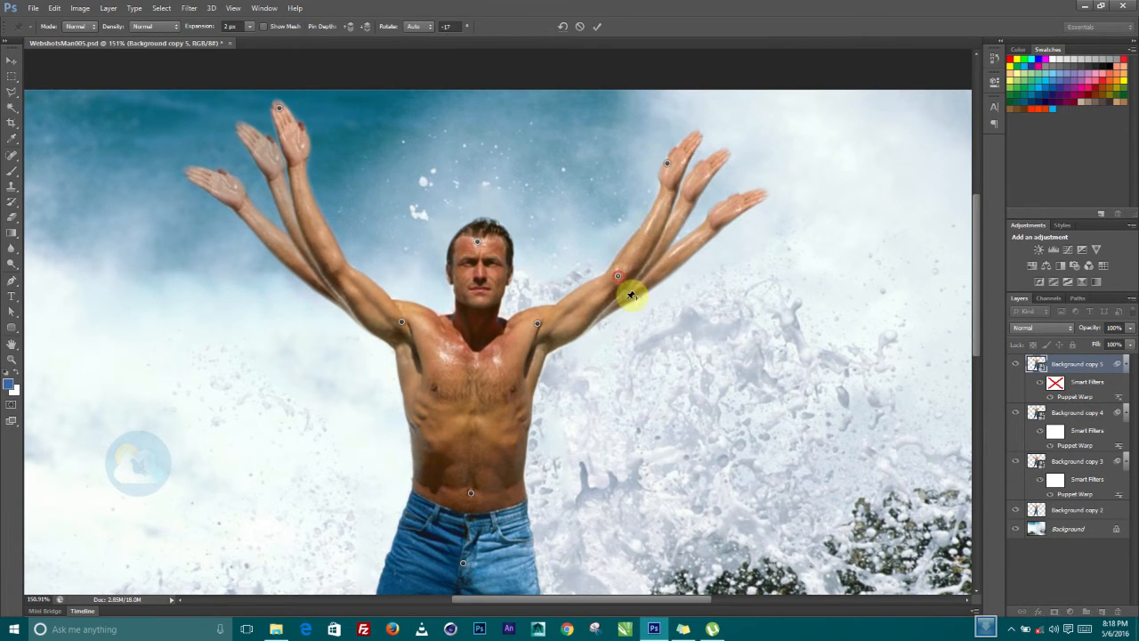
Step: Bend both arms upward and lift both hands higher on Background copy 5
{"action": "left_click_drag", "start_coordinate": [629, 295], "coordinate": [687, 159]}
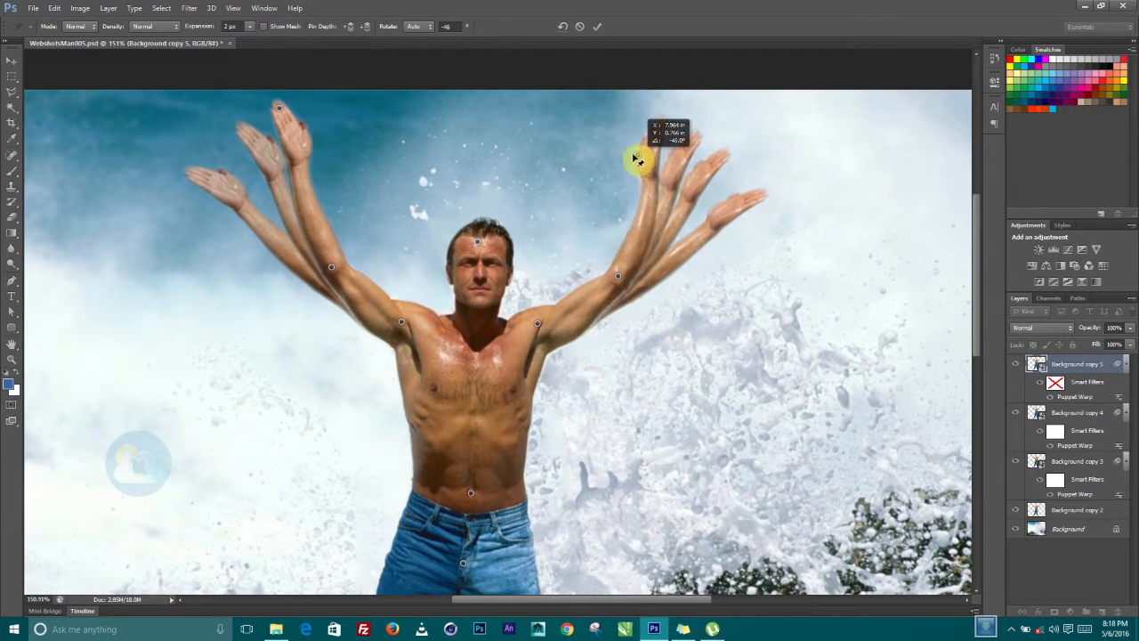
{"action": "left_click_drag", "start_coordinate": [636, 158], "coordinate": [623, 280]}
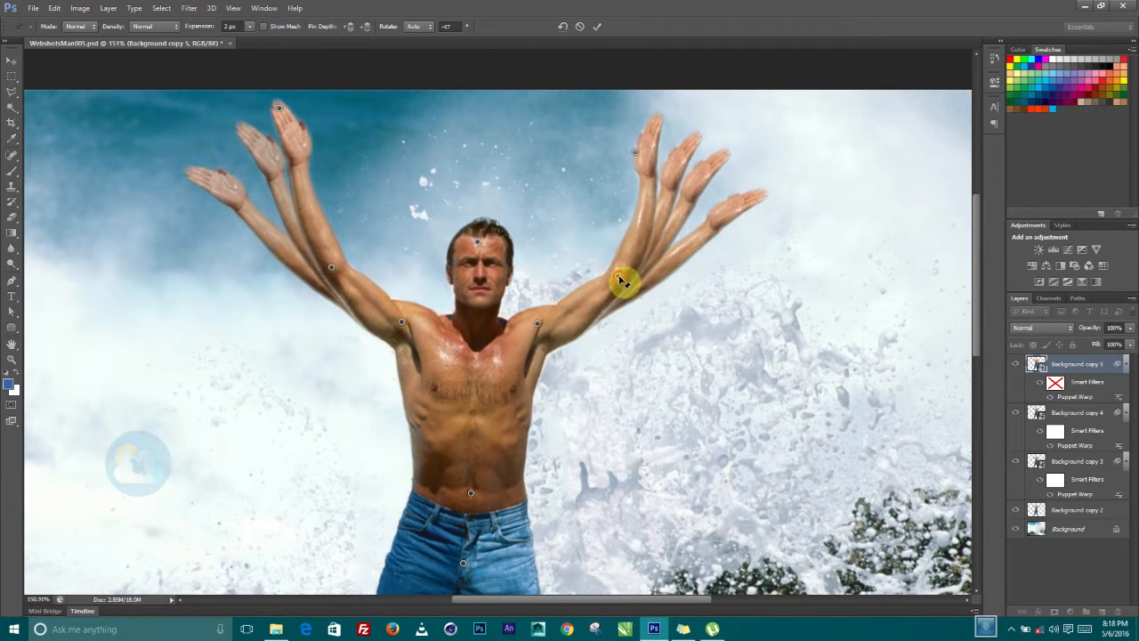
{"action": "left_click_drag", "start_coordinate": [623, 280], "coordinate": [613, 274]}
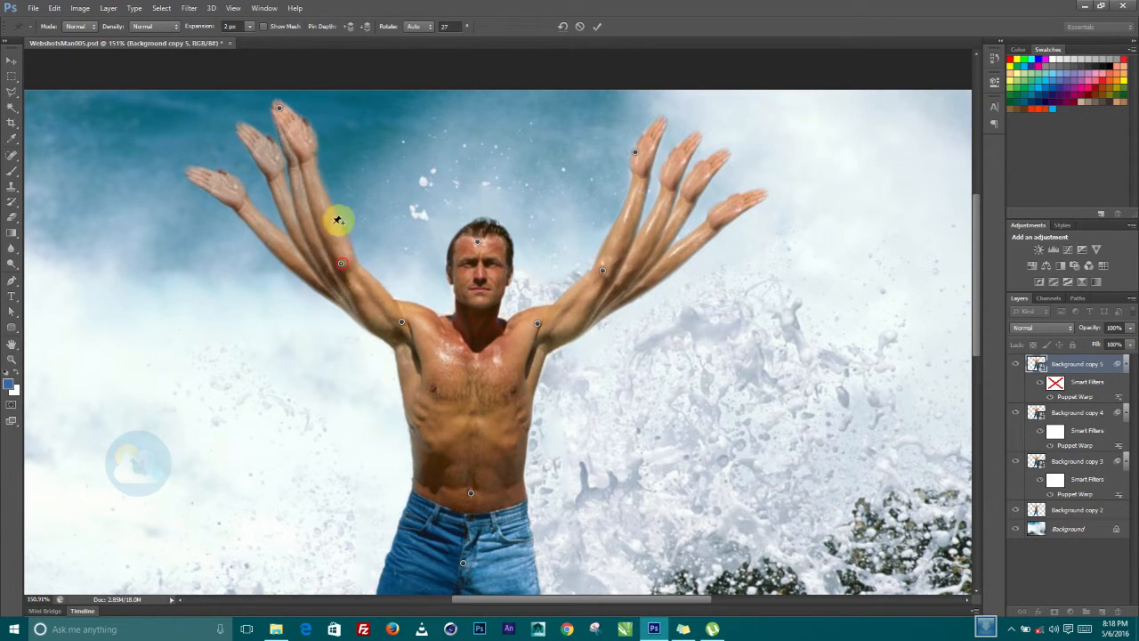
{"action": "left_click_drag", "start_coordinate": [341, 219], "coordinate": [307, 109]}
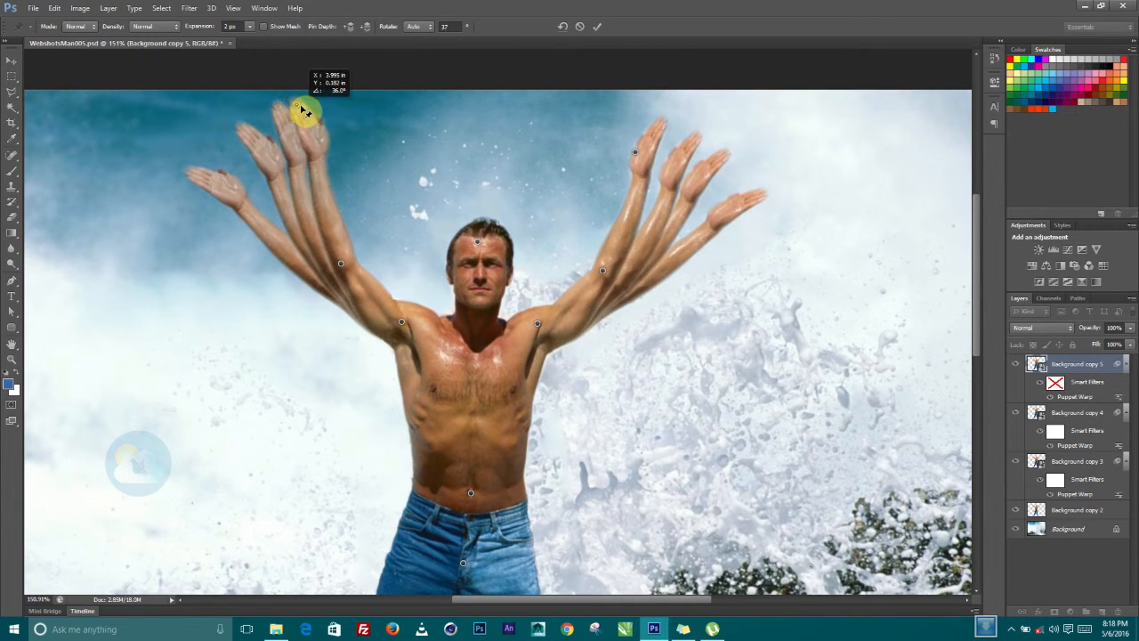
{"action": "left_click_drag", "start_coordinate": [309, 107], "coordinate": [342, 272]}
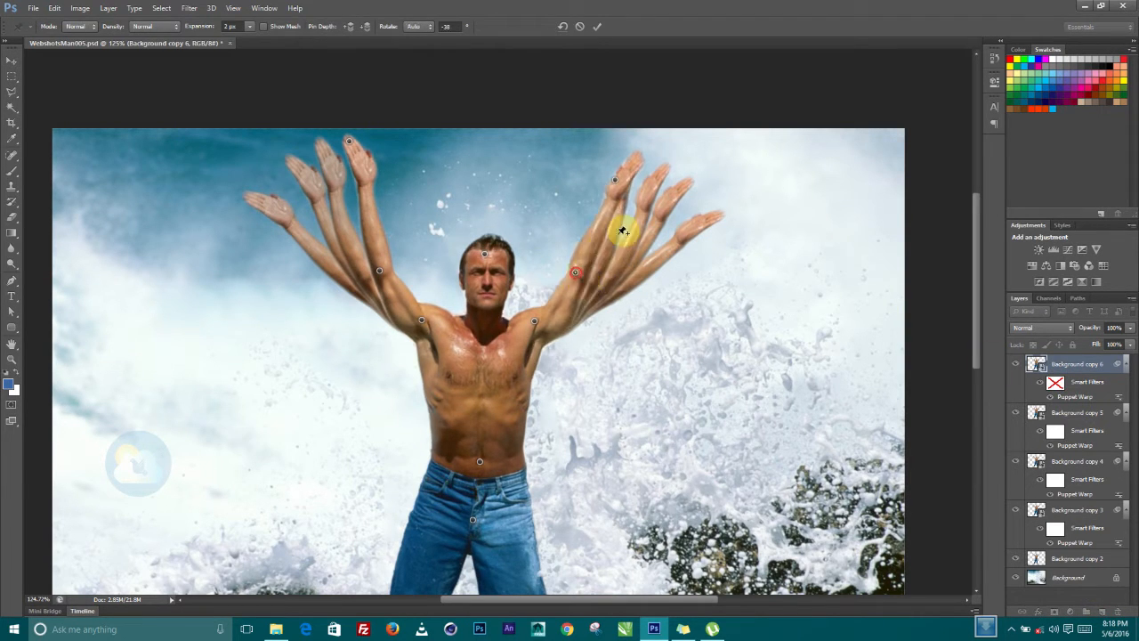
Step: Raise the right arm nearly vertical and lift and straighten the left arm
{"action": "left_click_drag", "start_coordinate": [623, 231], "coordinate": [605, 182]}
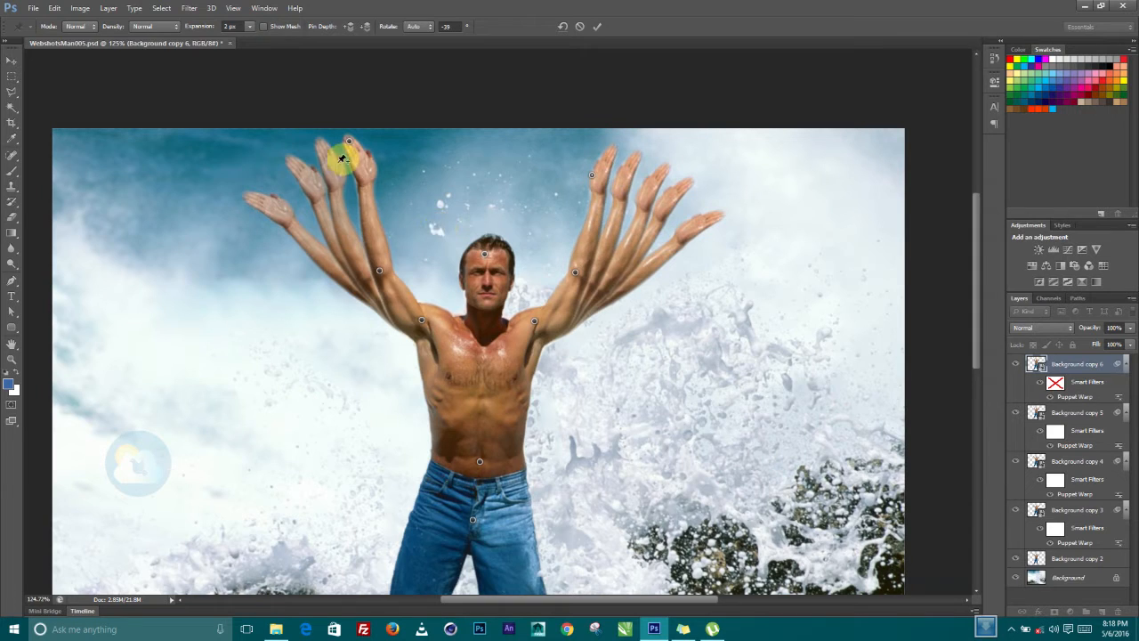
{"action": "left_click_drag", "start_coordinate": [342, 159], "coordinate": [395, 271]}
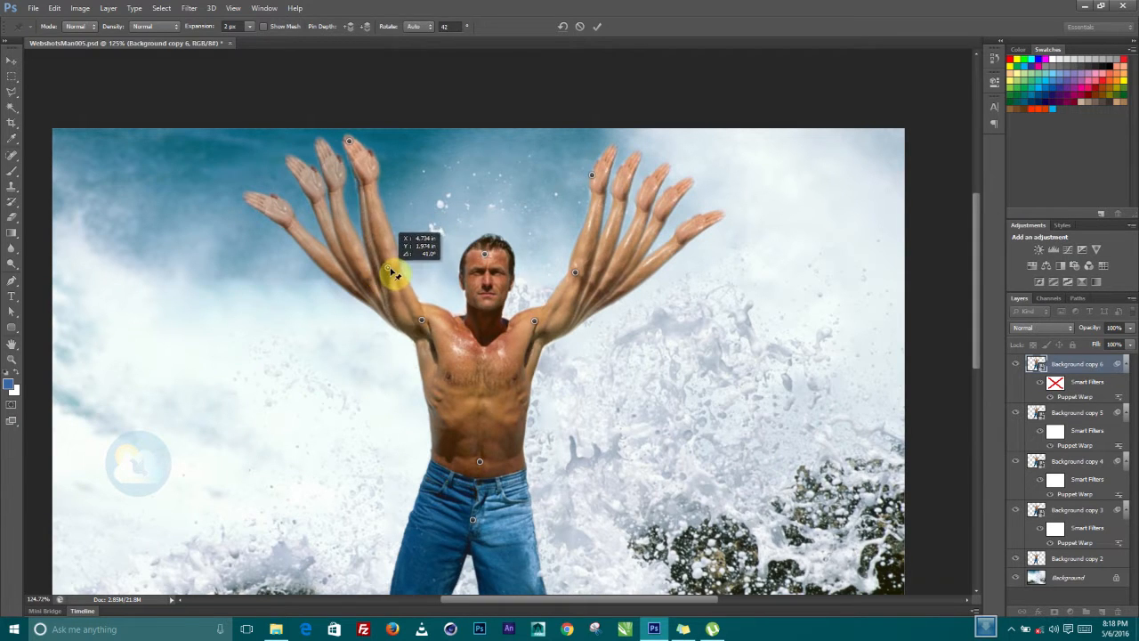
{"action": "left_click_drag", "start_coordinate": [396, 272], "coordinate": [365, 143]}
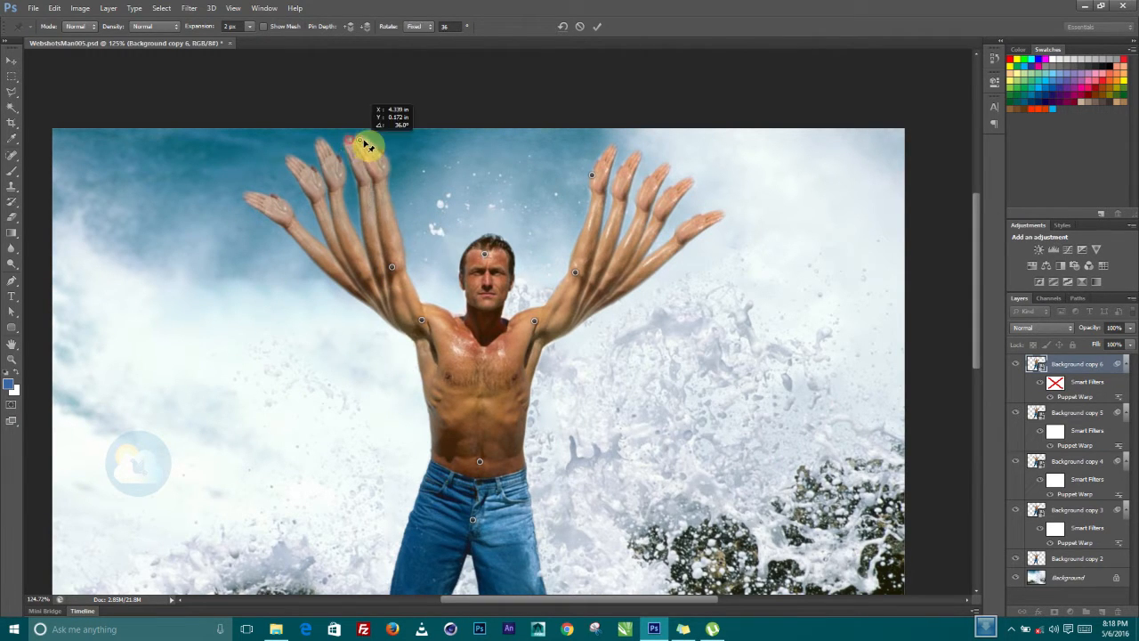
Step: Set the left hand pin to Auto Rotation, then raise the hand and adjust the forearm angle
{"action": "right_click", "coordinate": [369, 143]}
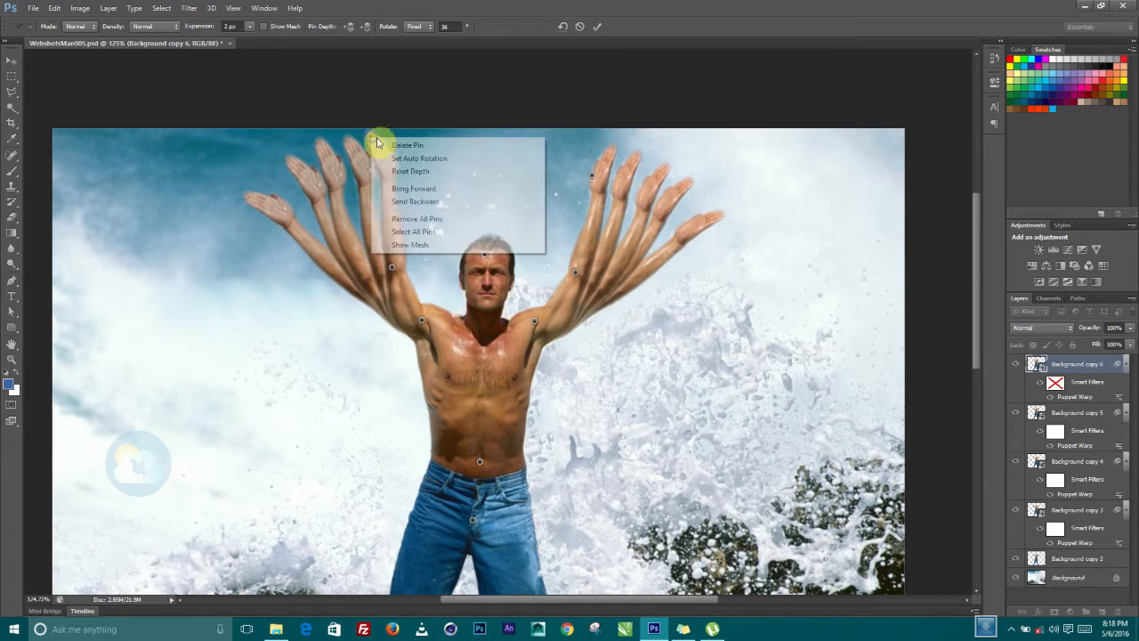
{"action": "left_click", "coordinate": [419, 157]}
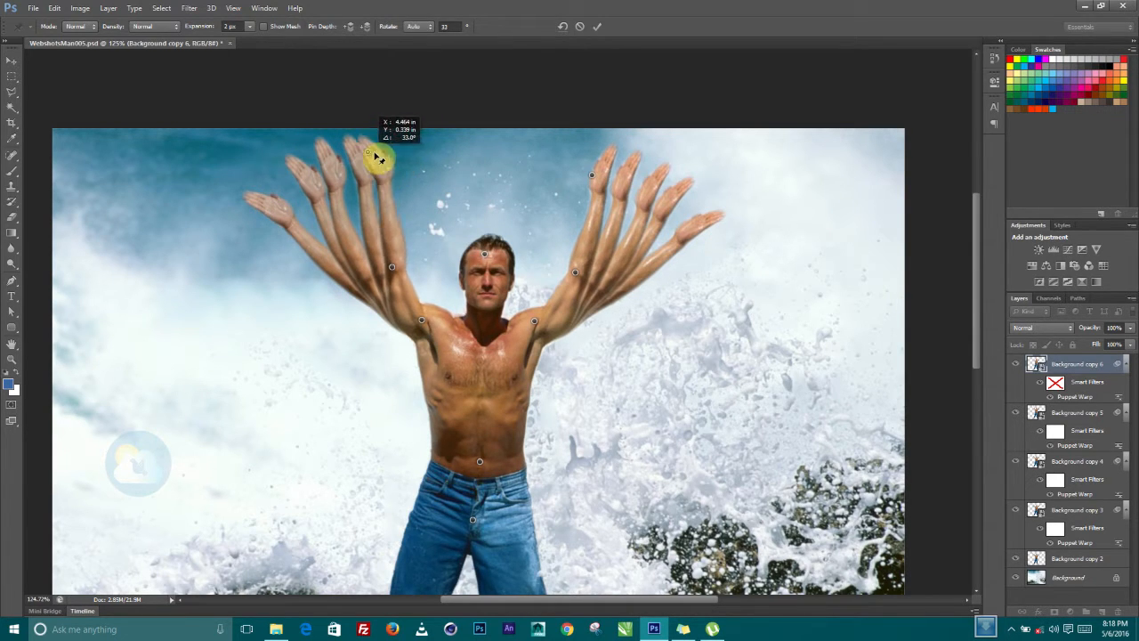
{"action": "left_click_drag", "start_coordinate": [374, 156], "coordinate": [396, 178]}
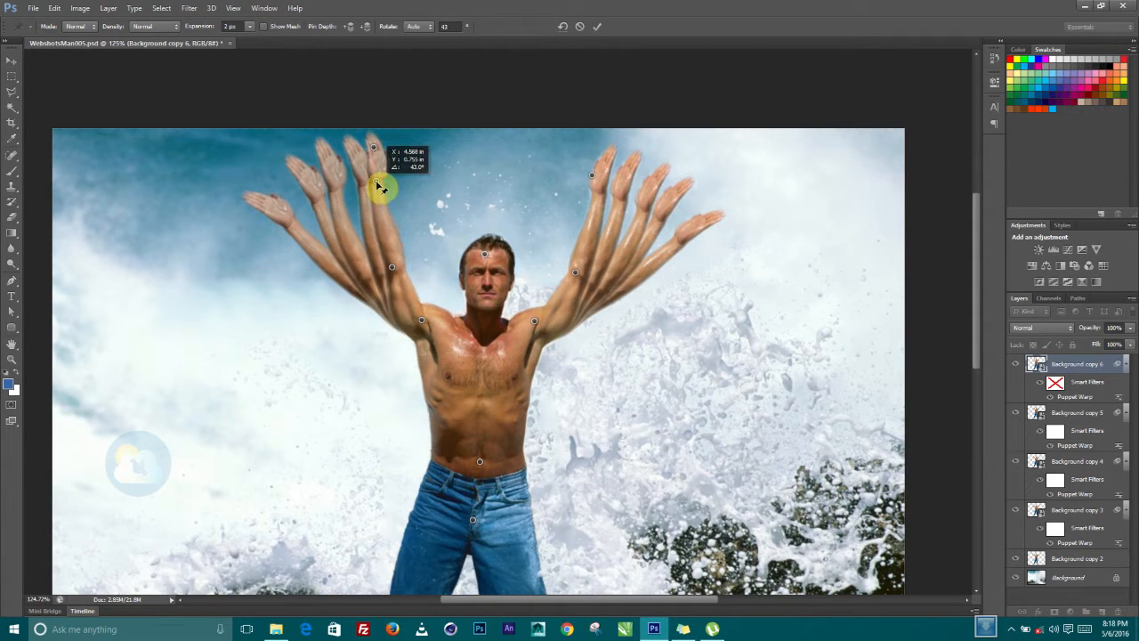
{"action": "left_click_drag", "start_coordinate": [373, 181], "coordinate": [376, 147]}
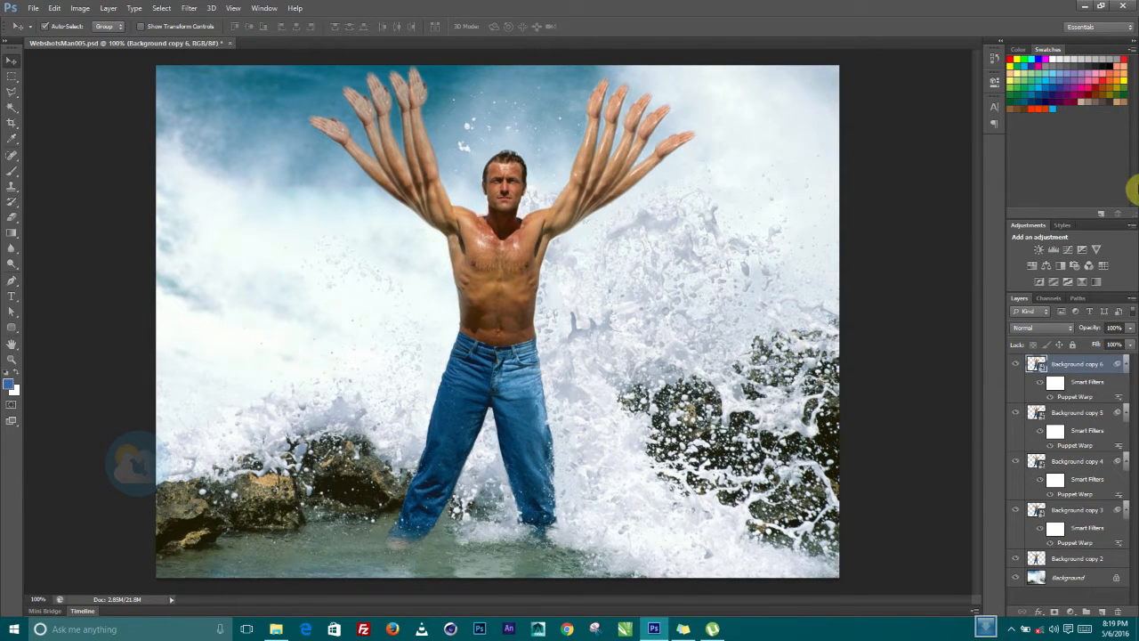
{"action": "mouse_move", "coordinate": [245, 334]}
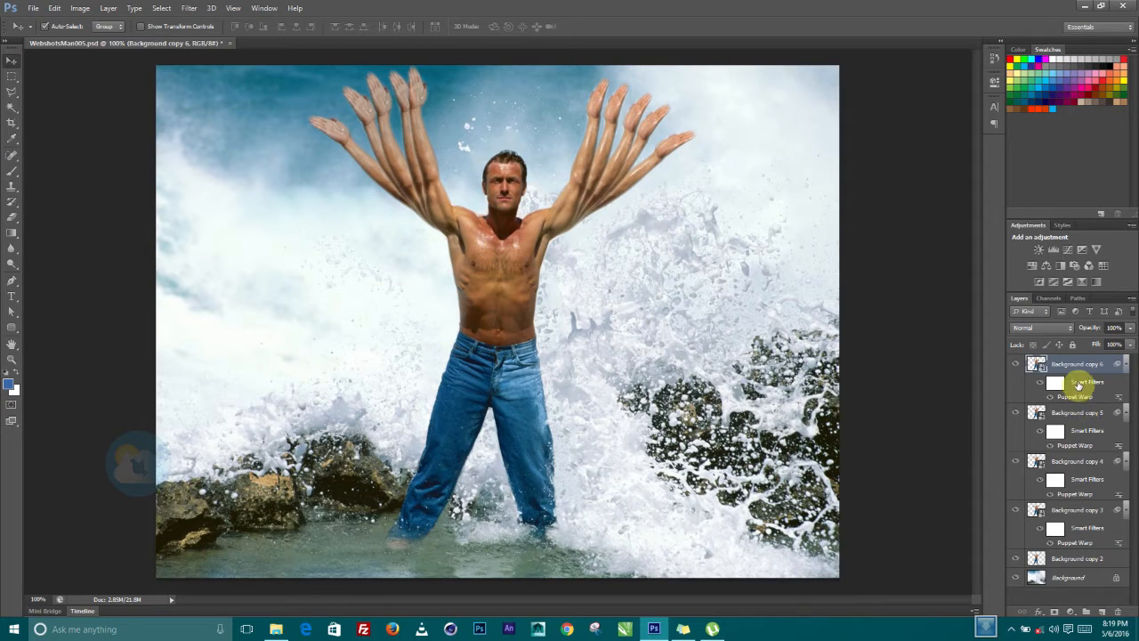
Step: Open the warped arm layer's context menu to rasterize it
{"action": "right_click", "coordinate": [1077, 363]}
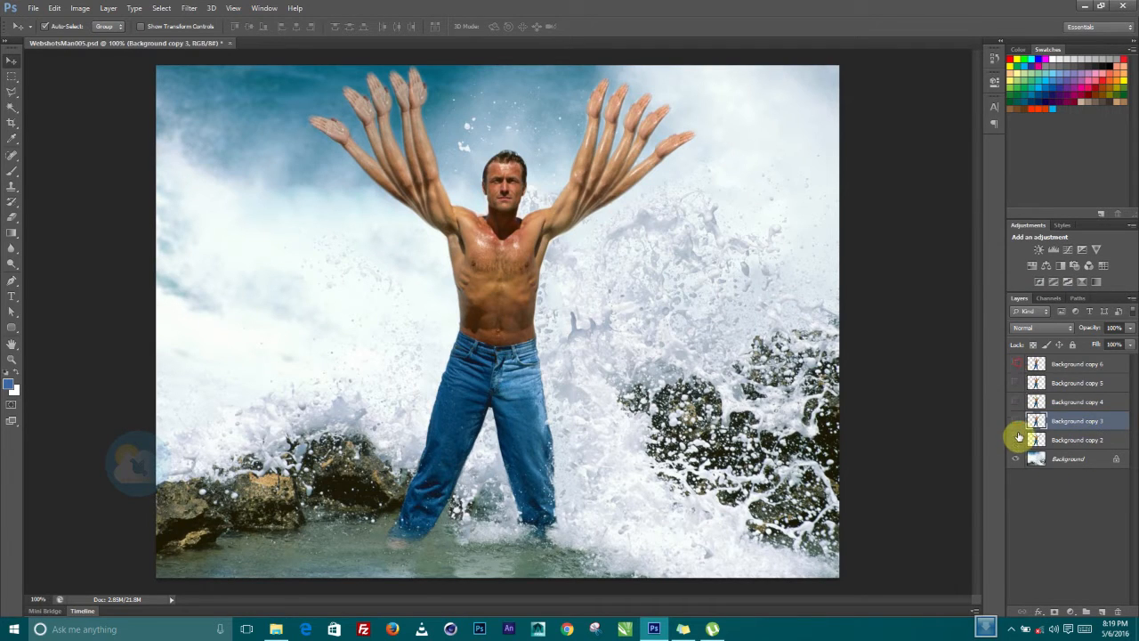
Step: Hide and re-show the upper arm copies to check a pose, then show the Timeline panel
{"action": "left_click", "coordinate": [1015, 421]}
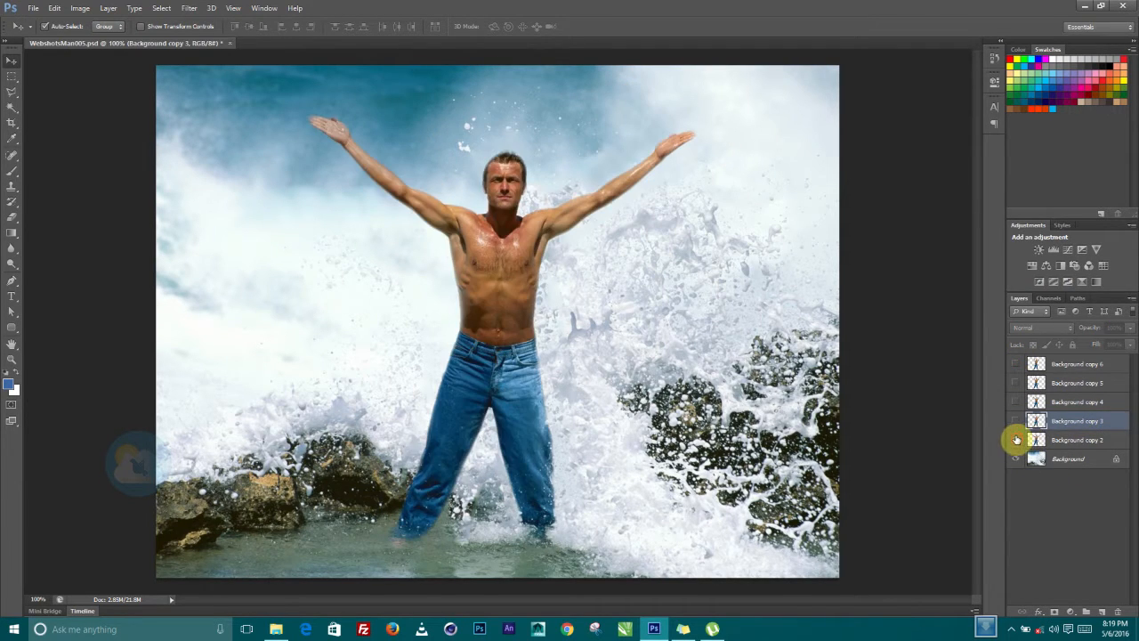
{"action": "left_click", "coordinate": [1015, 440]}
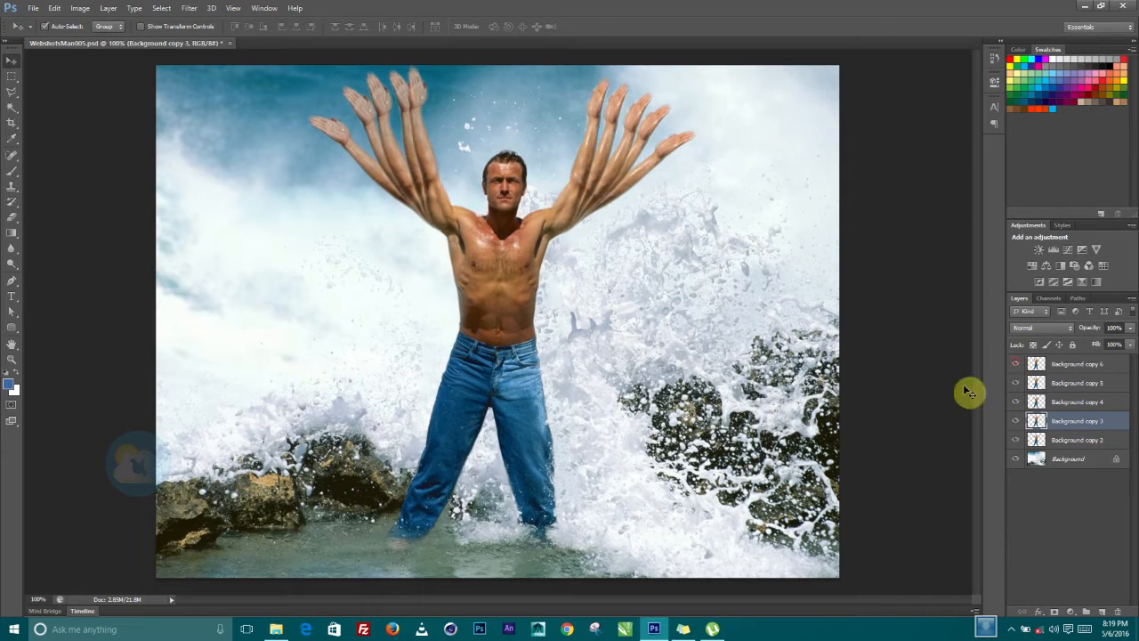
{"action": "mouse_move", "coordinate": [234, 13]}
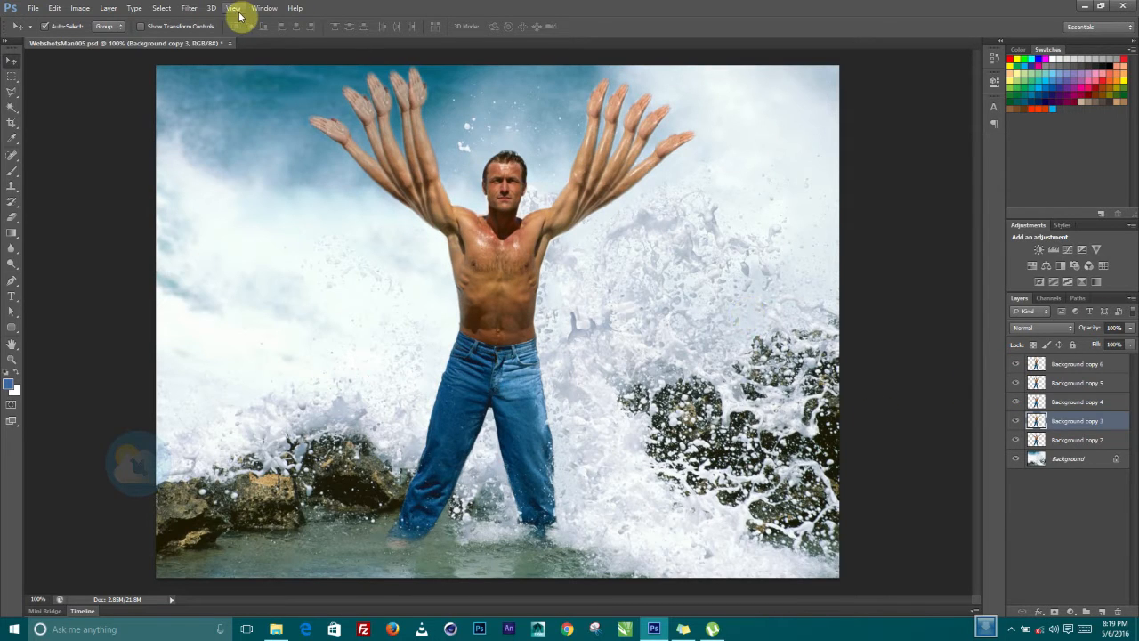
{"action": "left_click", "coordinate": [82, 611]}
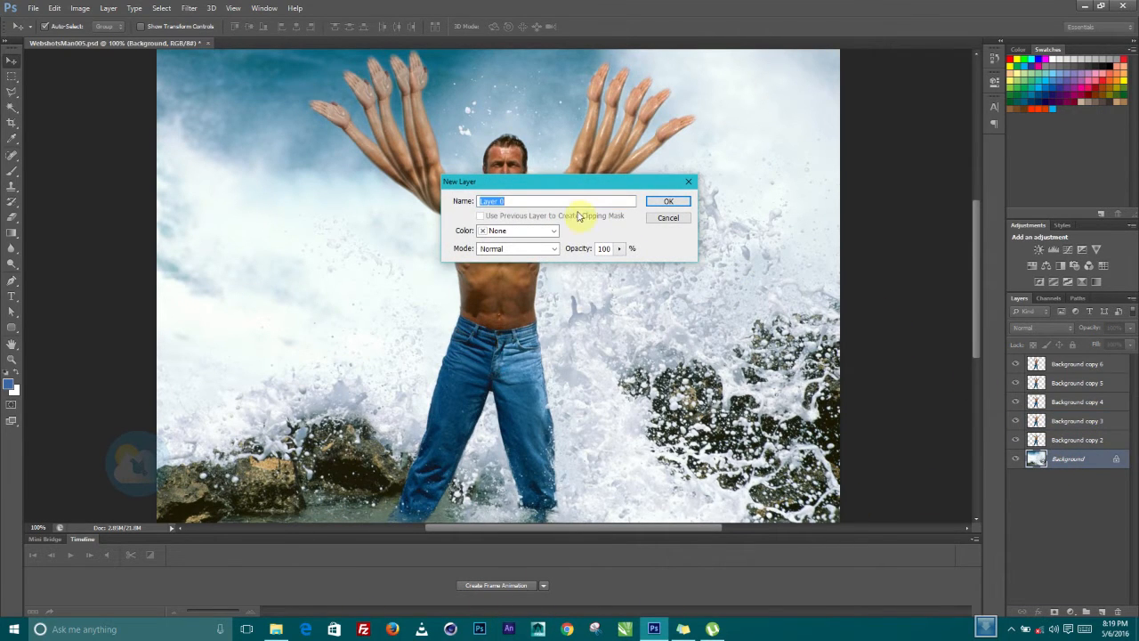
Step: Confirm converting Background to Layer 0 and switch the timeline to frame animation
{"action": "left_click", "coordinate": [668, 200]}
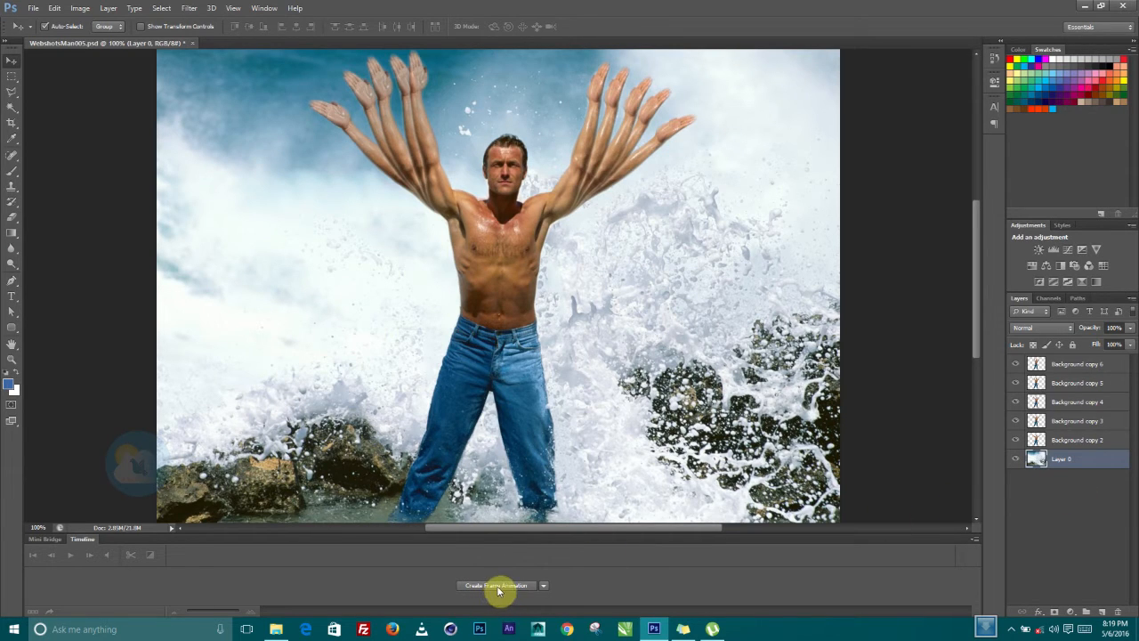
{"action": "left_click", "coordinate": [543, 585]}
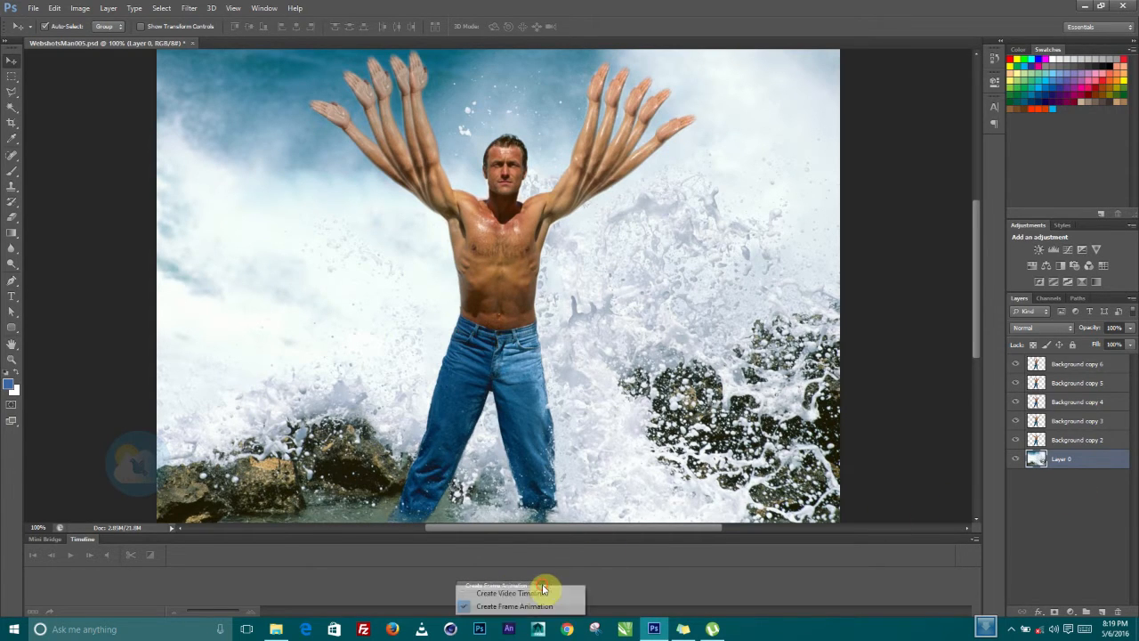
{"action": "left_click", "coordinate": [514, 605]}
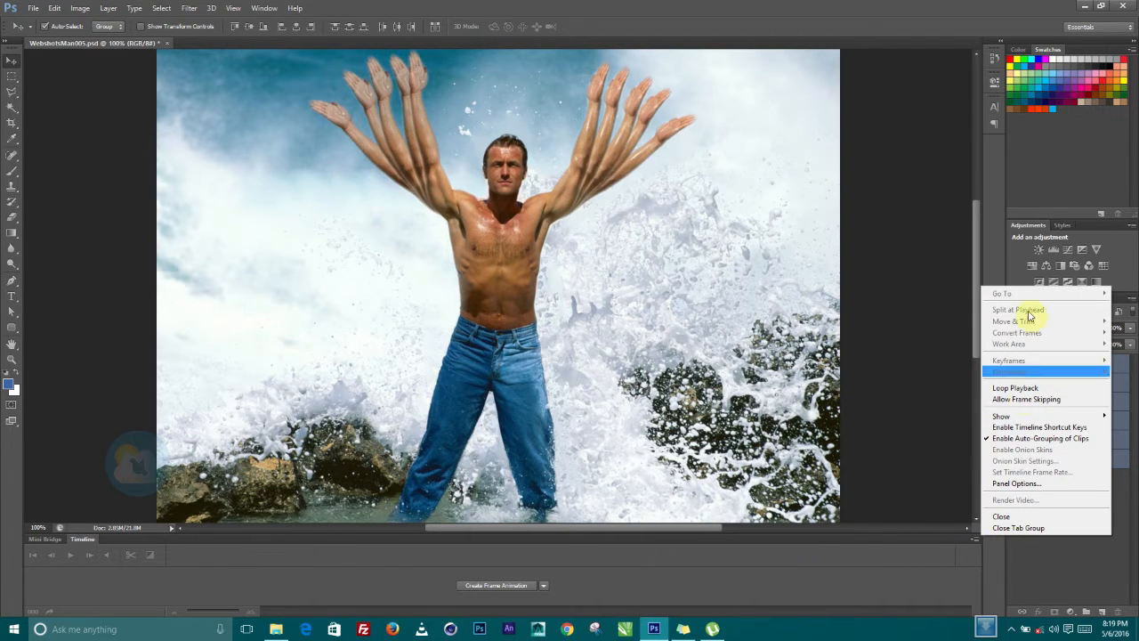
{"action": "mouse_move", "coordinate": [1039, 427]}
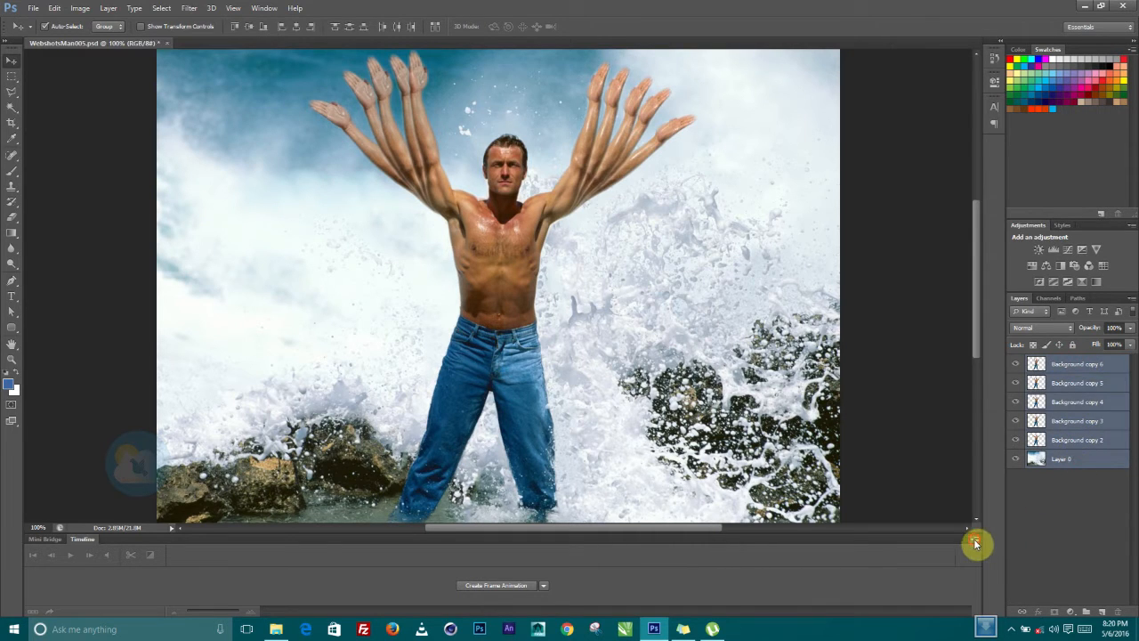
{"action": "left_click", "coordinate": [976, 542]}
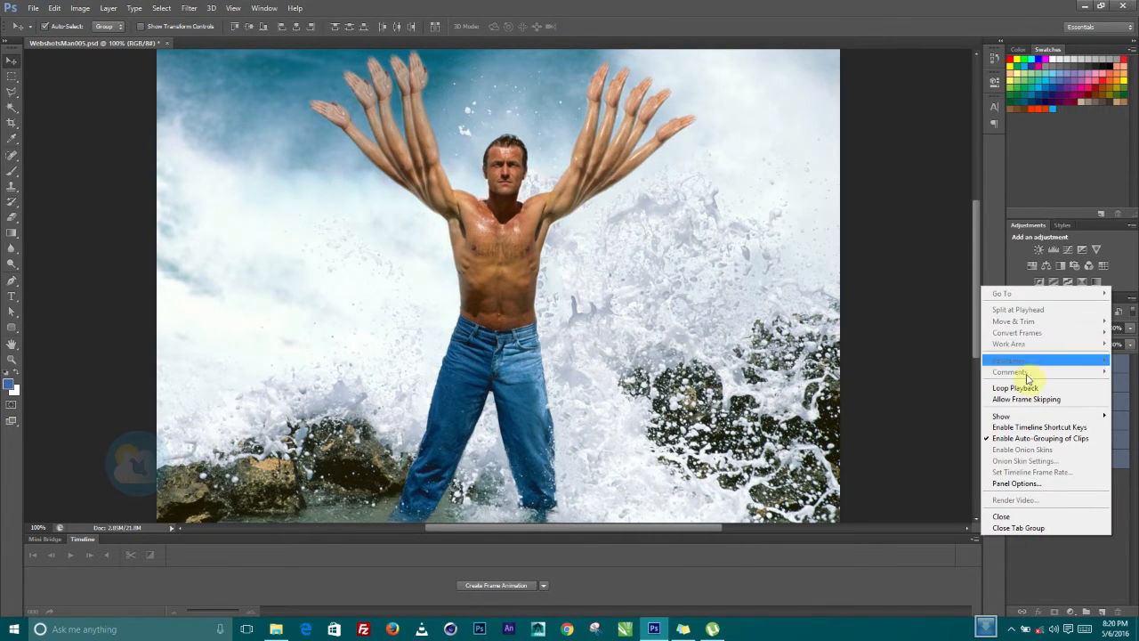
{"action": "mouse_move", "coordinate": [1041, 438]}
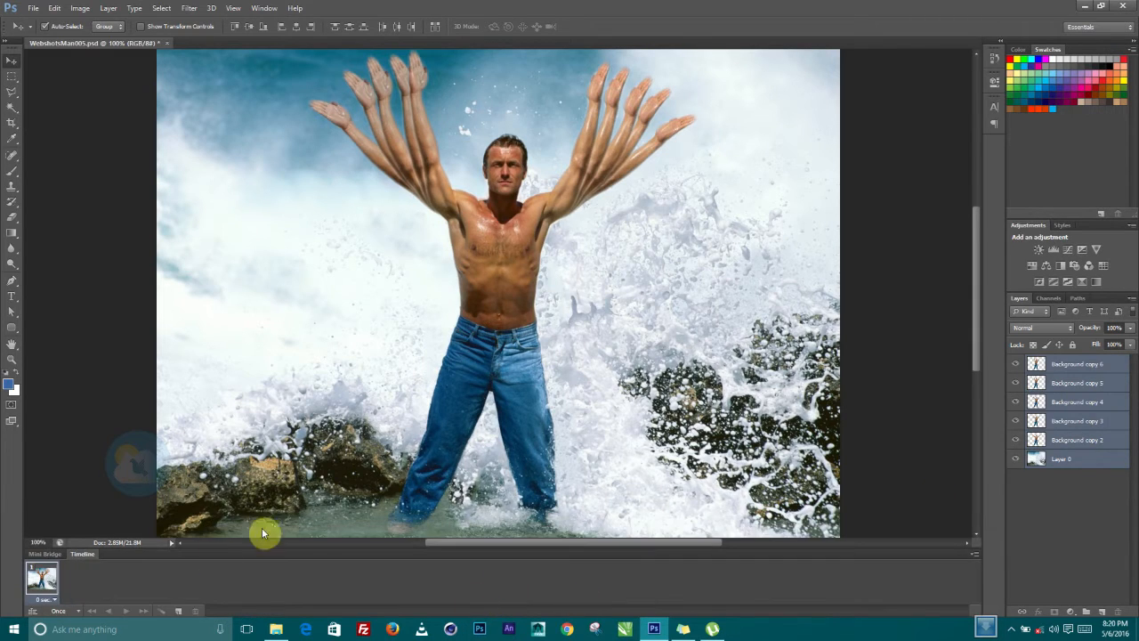
Step: Make frames from layers, then delete the background-only first frame
{"action": "left_click", "coordinate": [974, 556]}
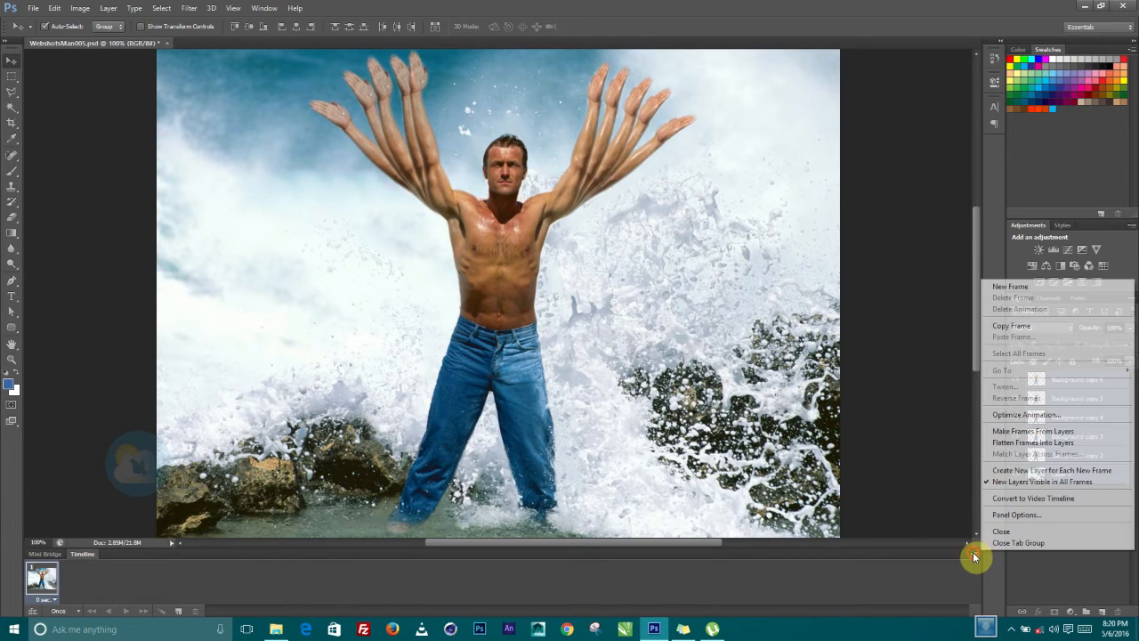
{"action": "mouse_move", "coordinate": [1032, 442]}
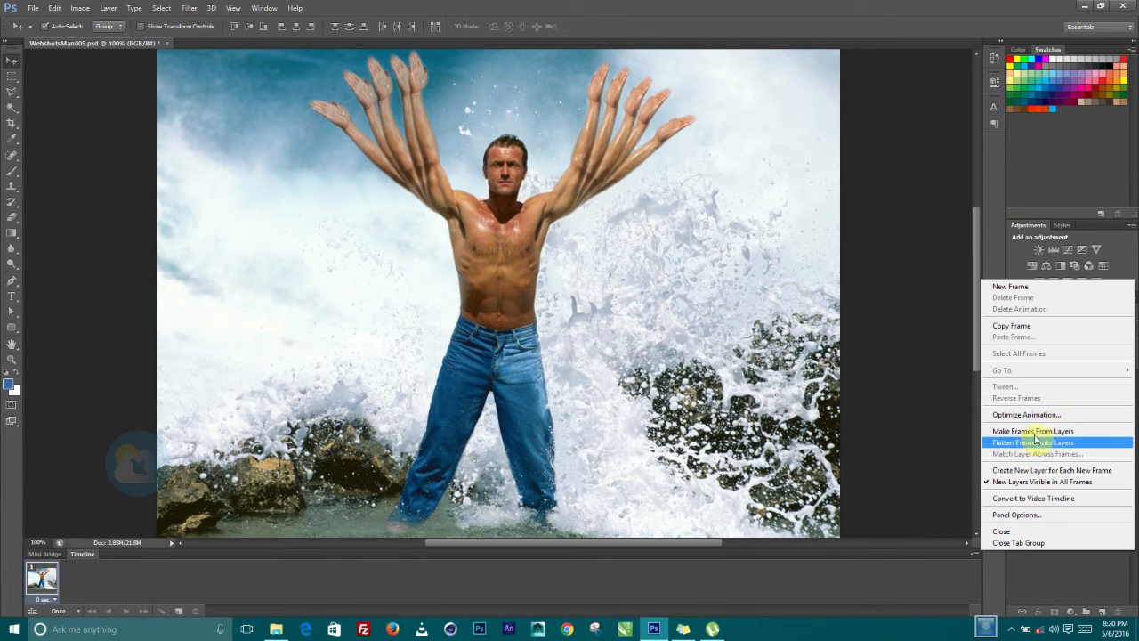
{"action": "left_click", "coordinate": [1032, 430]}
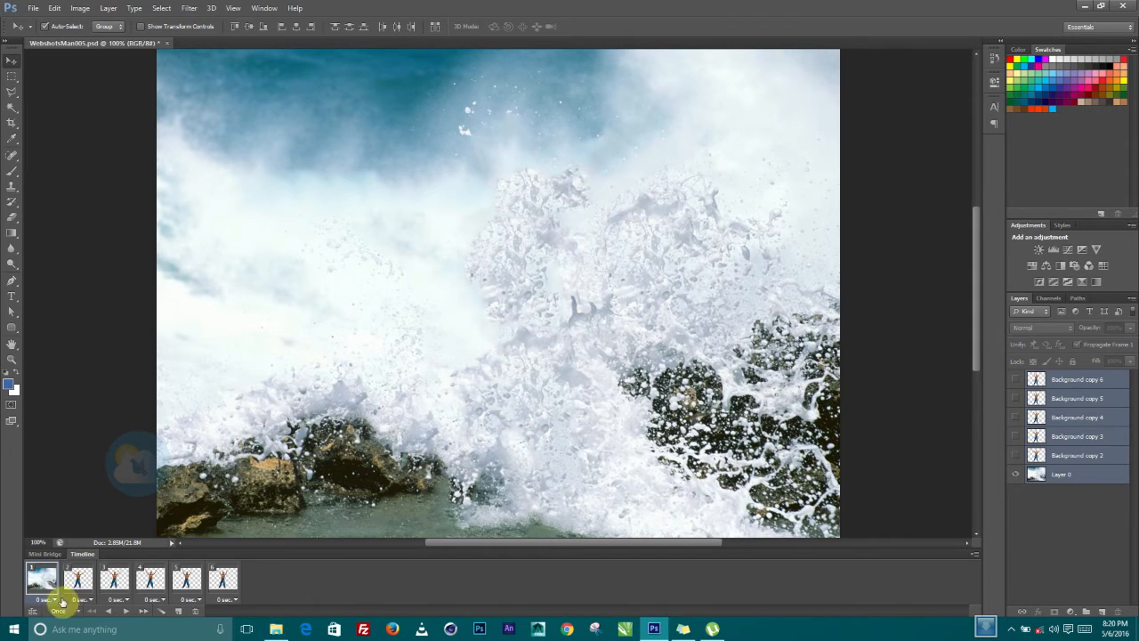
{"action": "left_click", "coordinate": [187, 578]}
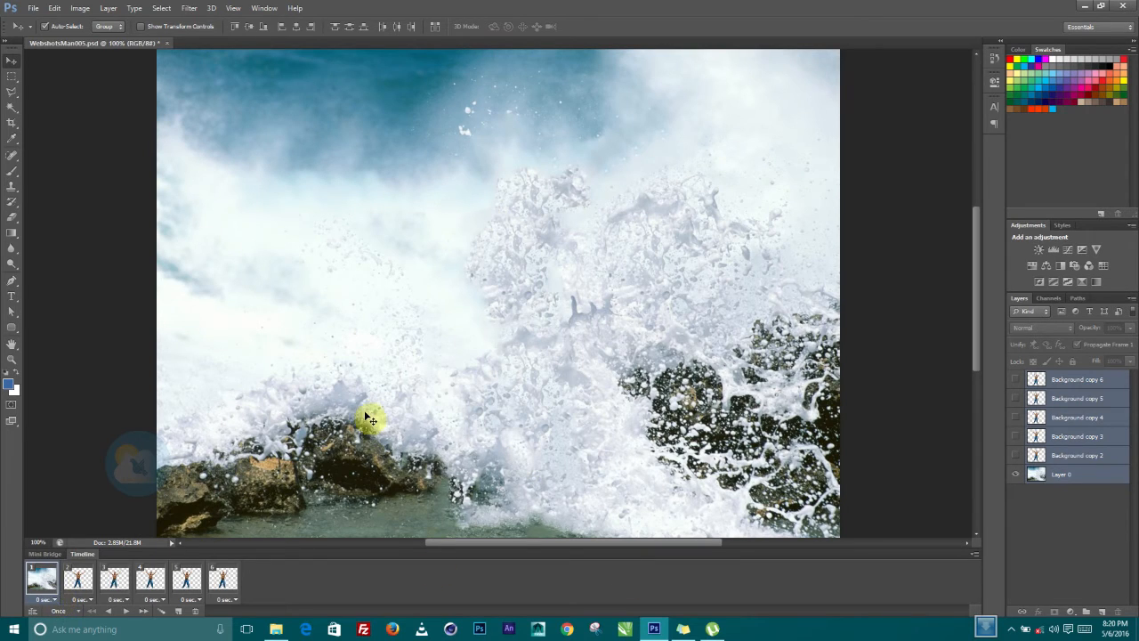
{"action": "left_click", "coordinate": [114, 578]}
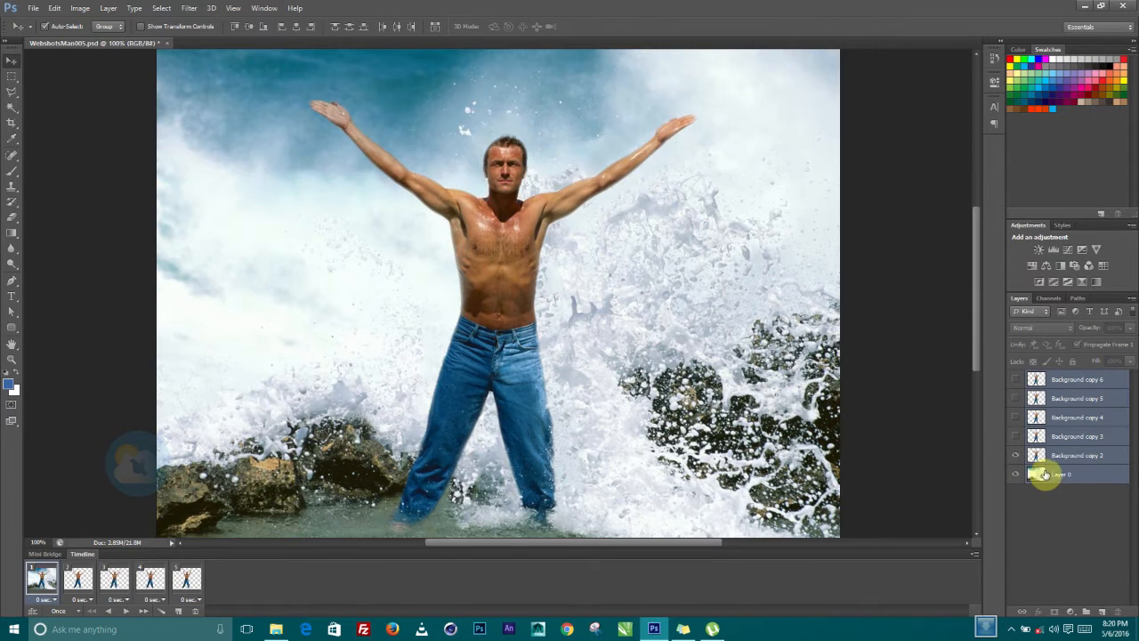
Step: Select Layer 0 and use Match Layer Across Frames to show it in every frame
{"action": "left_click", "coordinate": [1067, 474]}
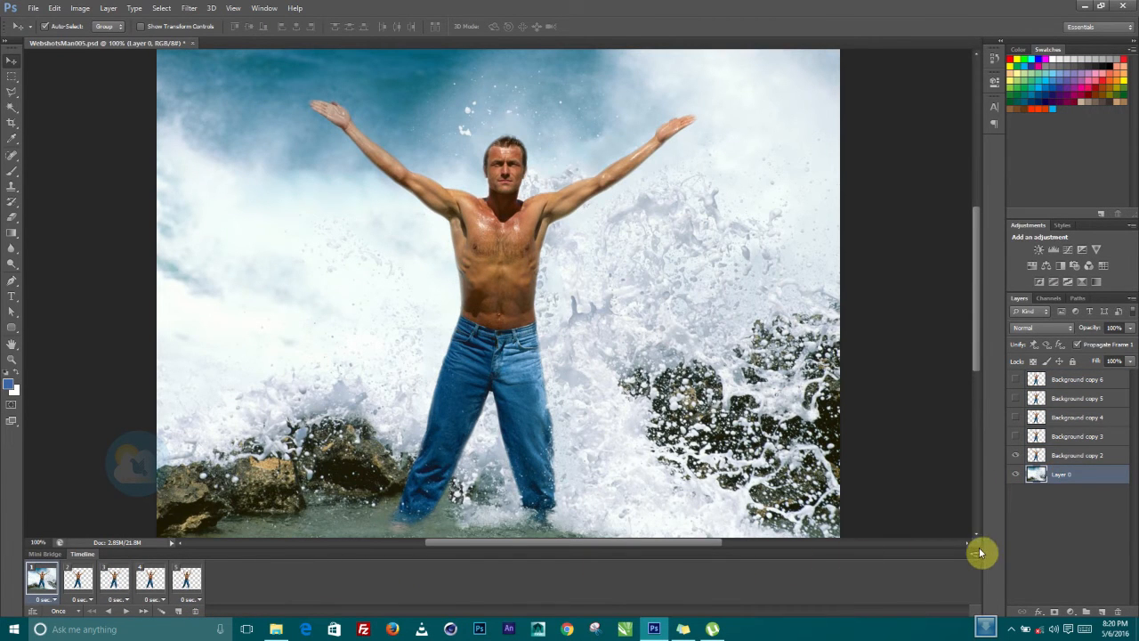
{"action": "left_click", "coordinate": [967, 543]}
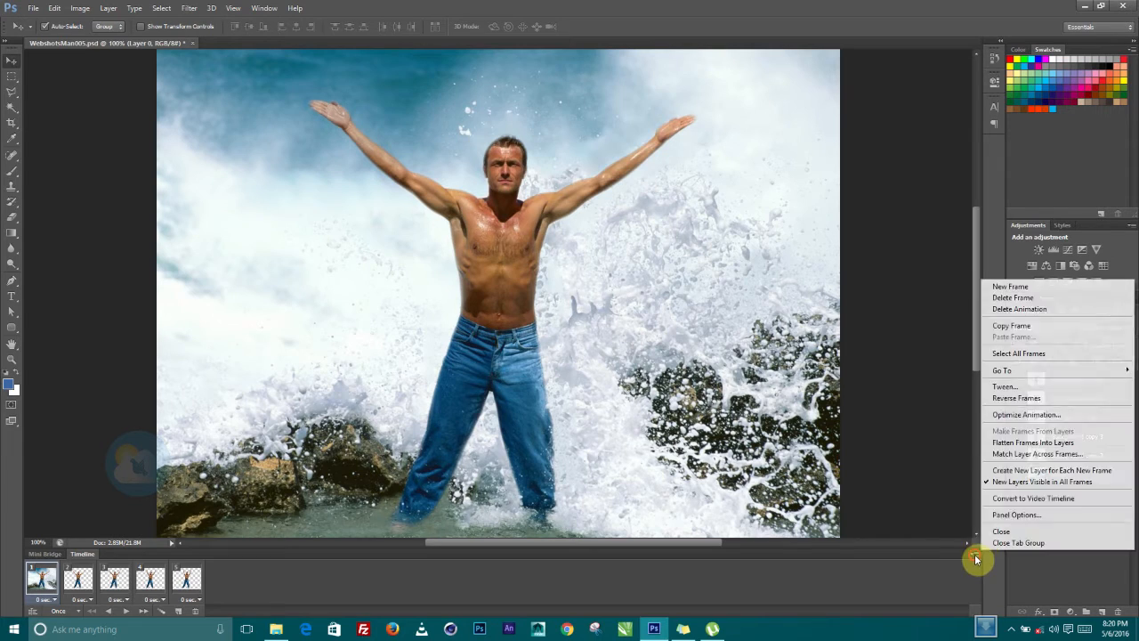
{"action": "mouse_move", "coordinate": [1067, 353]}
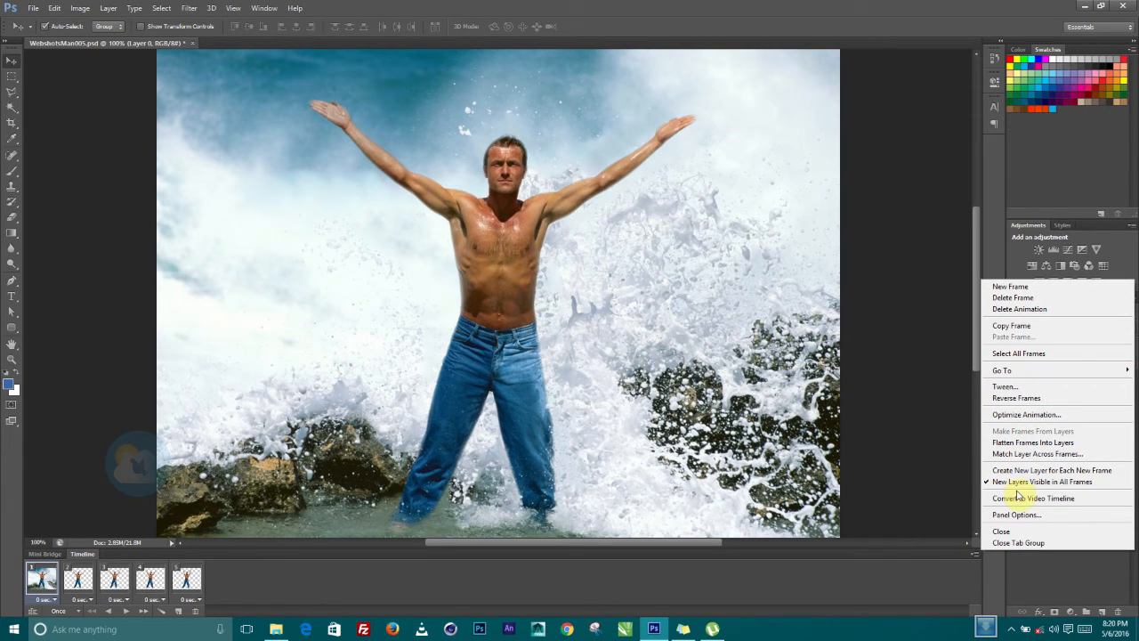
{"action": "left_click", "coordinate": [1037, 454]}
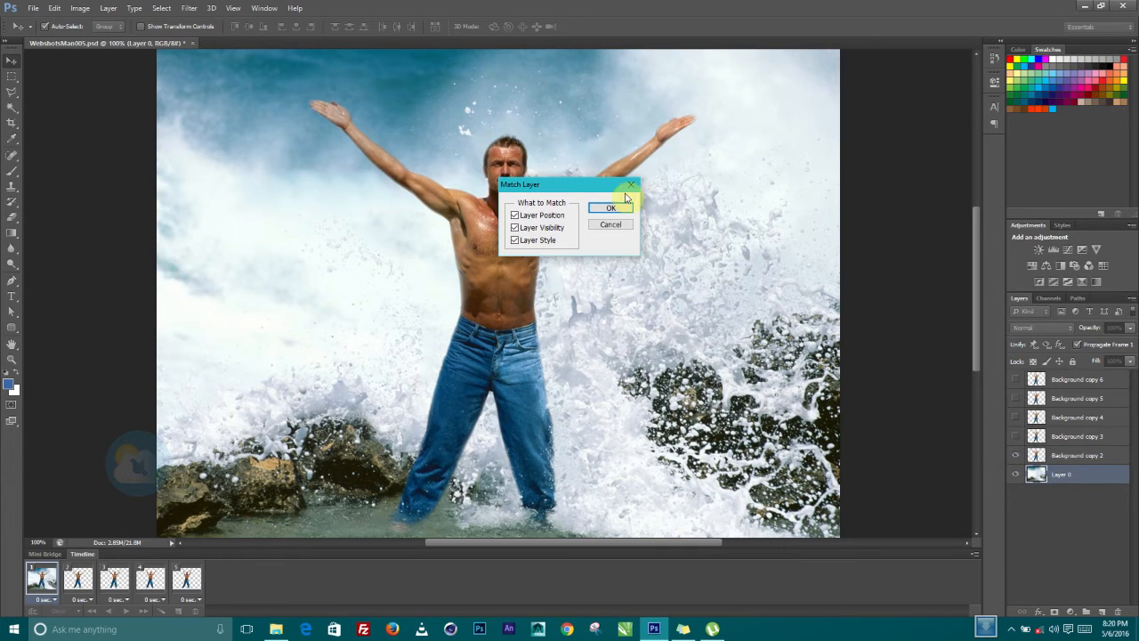
{"action": "left_click", "coordinate": [611, 207]}
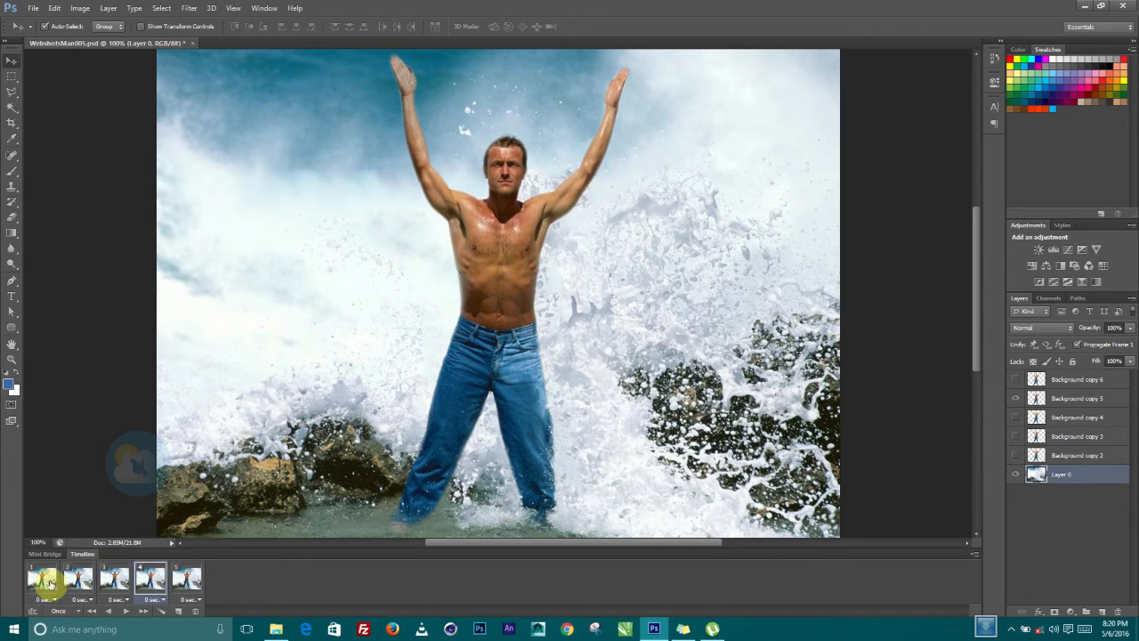
Step: Give all five frames a 0.2-second delay and set looping to Forever
{"action": "left_click", "coordinate": [106, 598]}
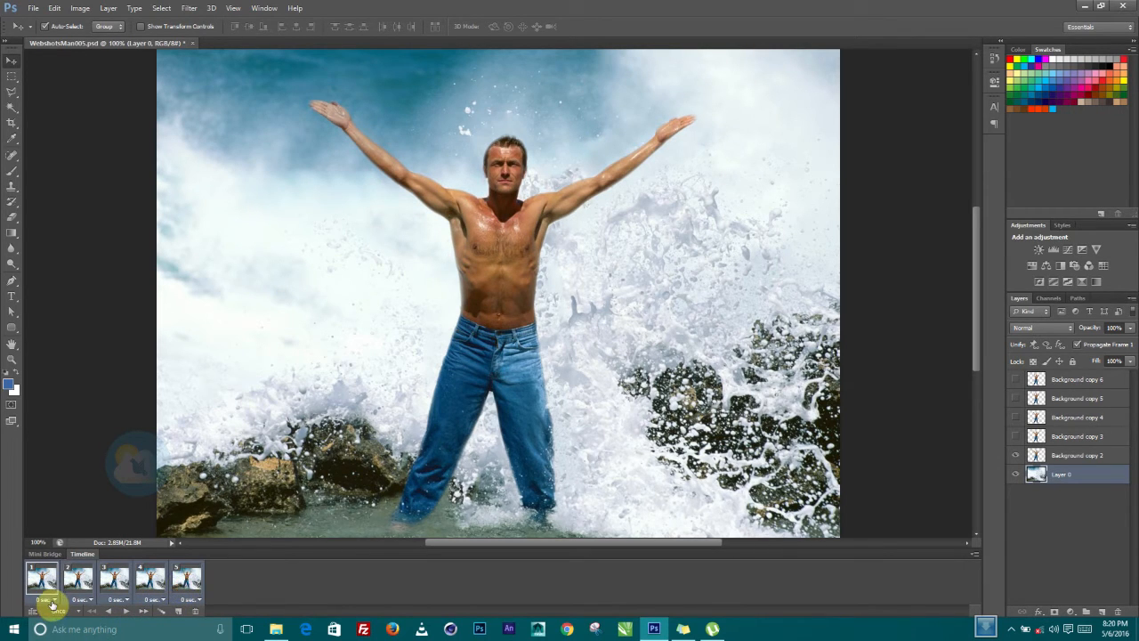
{"action": "left_click", "coordinate": [47, 599]}
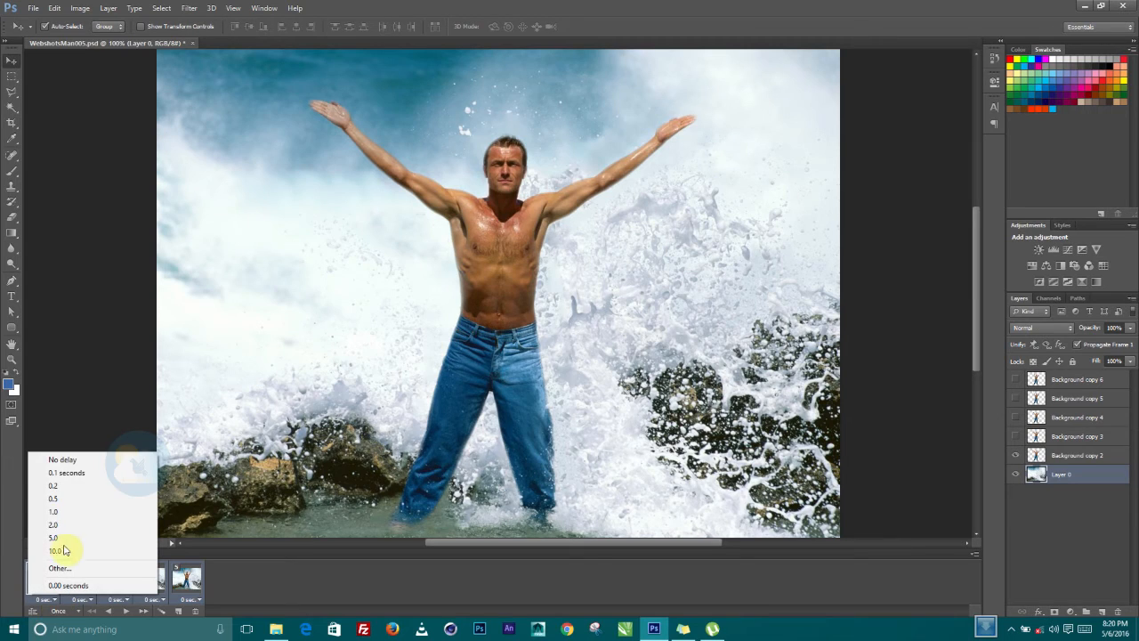
{"action": "left_click", "coordinate": [53, 485]}
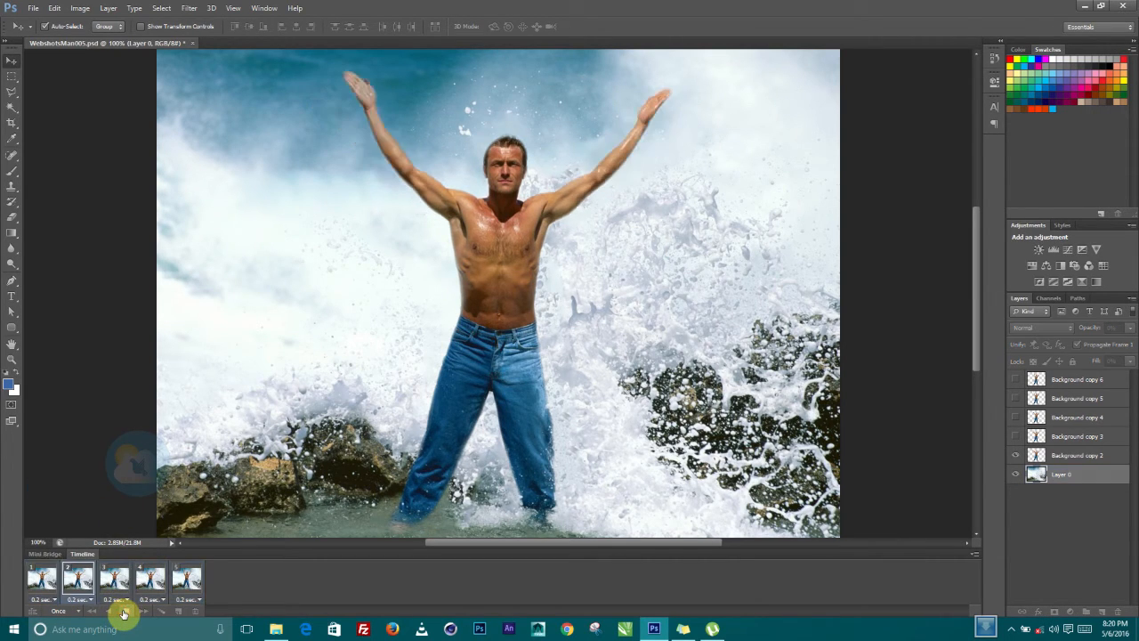
{"action": "left_click", "coordinate": [123, 611]}
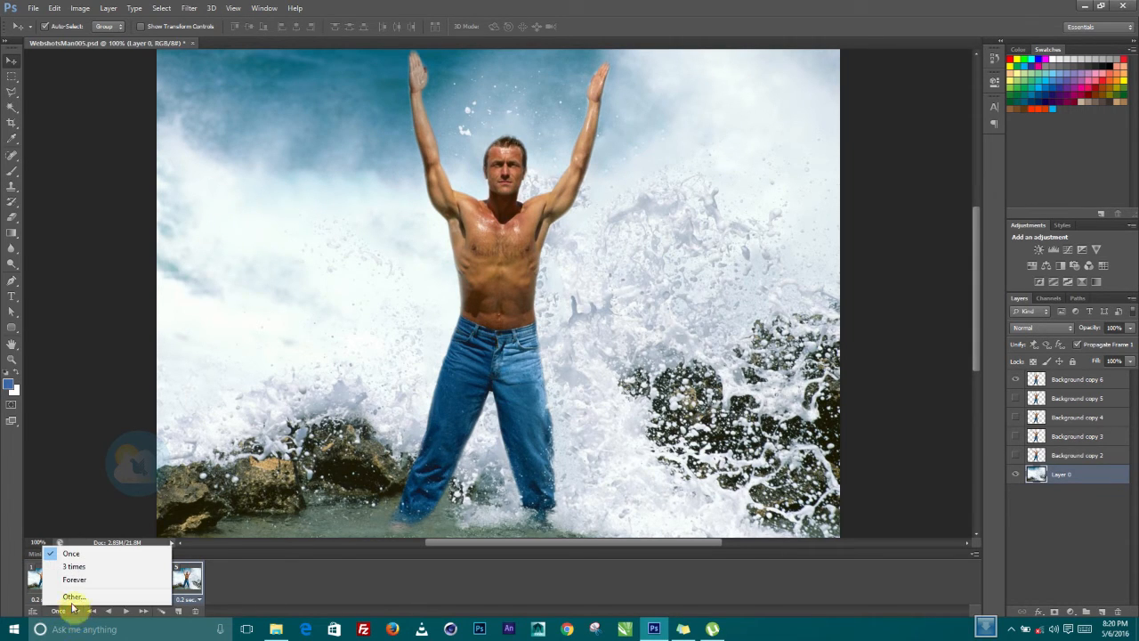
{"action": "left_click", "coordinate": [75, 579]}
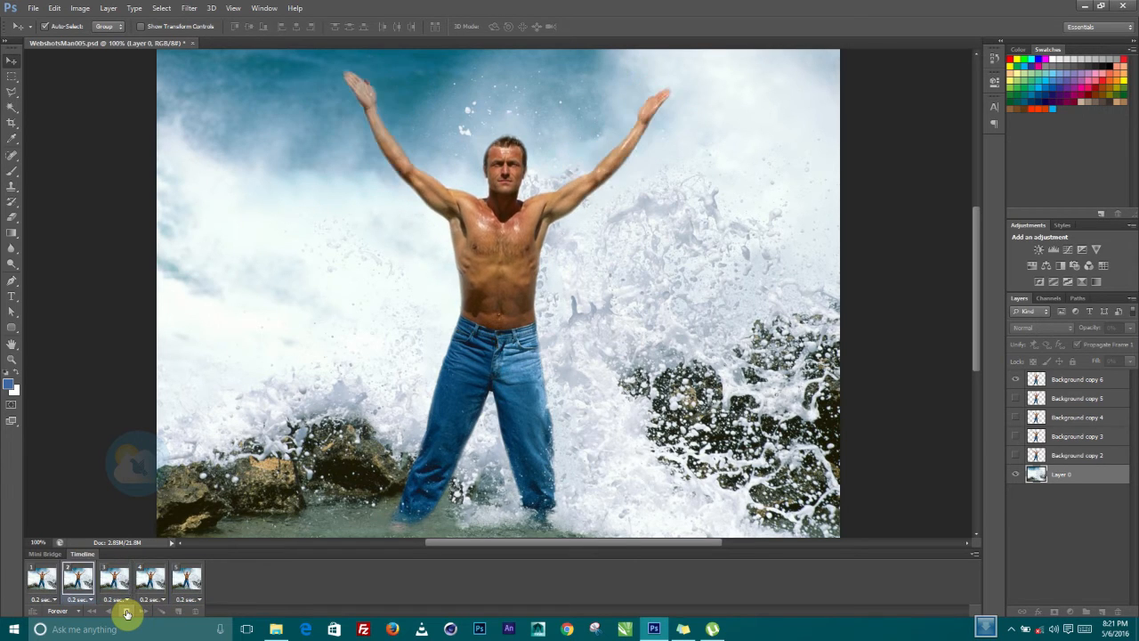
Step: Play the animation to preview the arm poses, then stop playback
{"action": "left_click", "coordinate": [114, 579]}
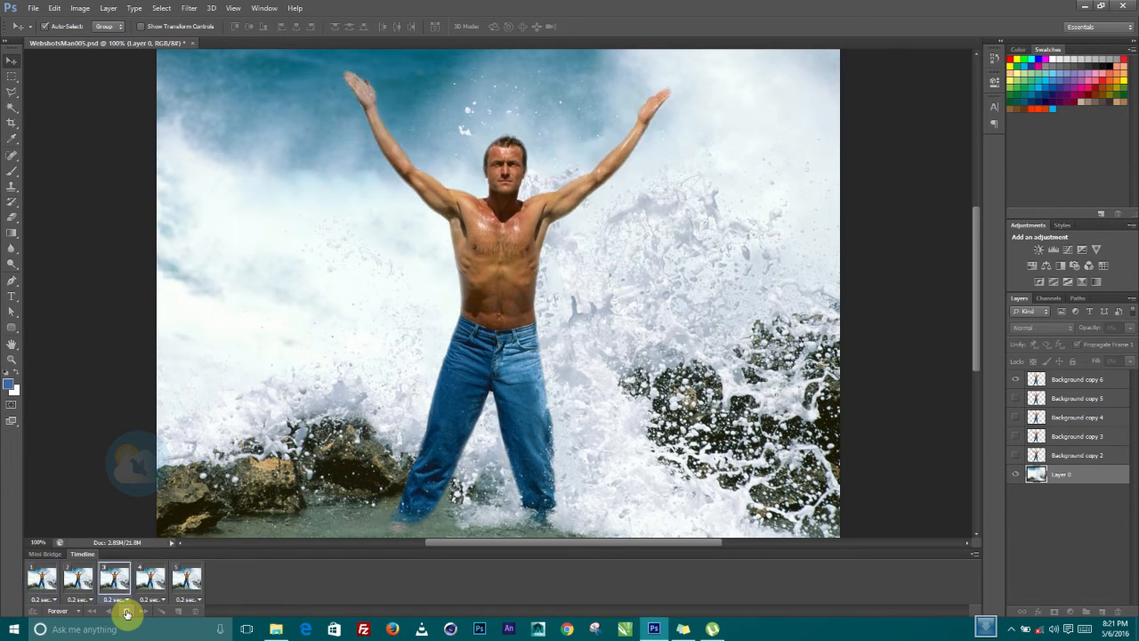
{"action": "left_click", "coordinate": [78, 577]}
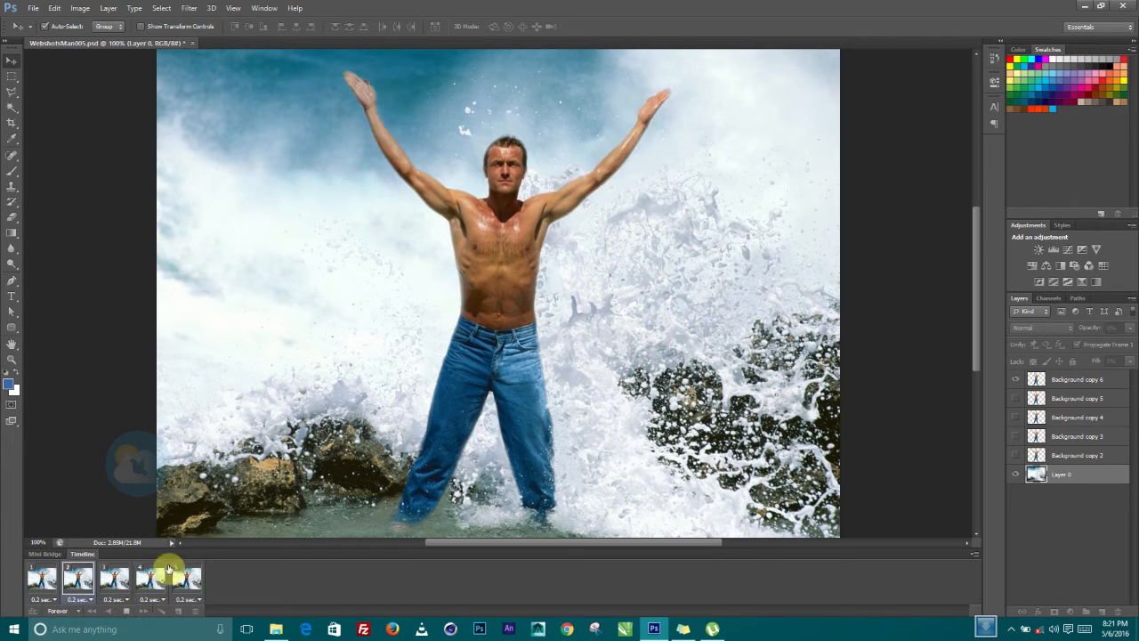
{"action": "left_click", "coordinate": [33, 8]}
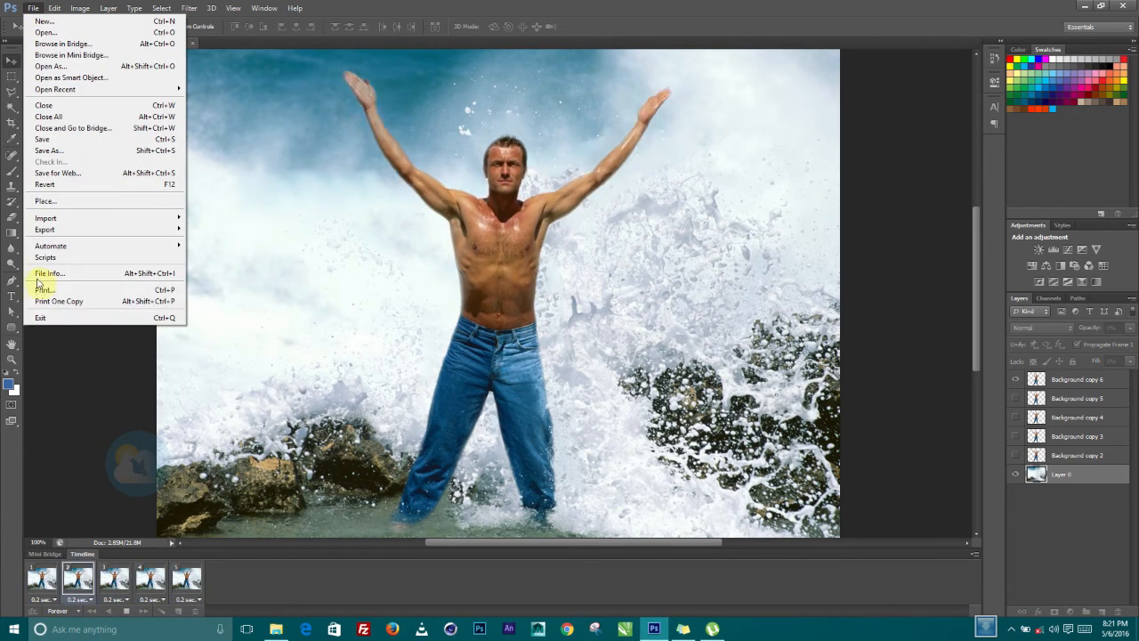
{"action": "mouse_move", "coordinate": [45, 229]}
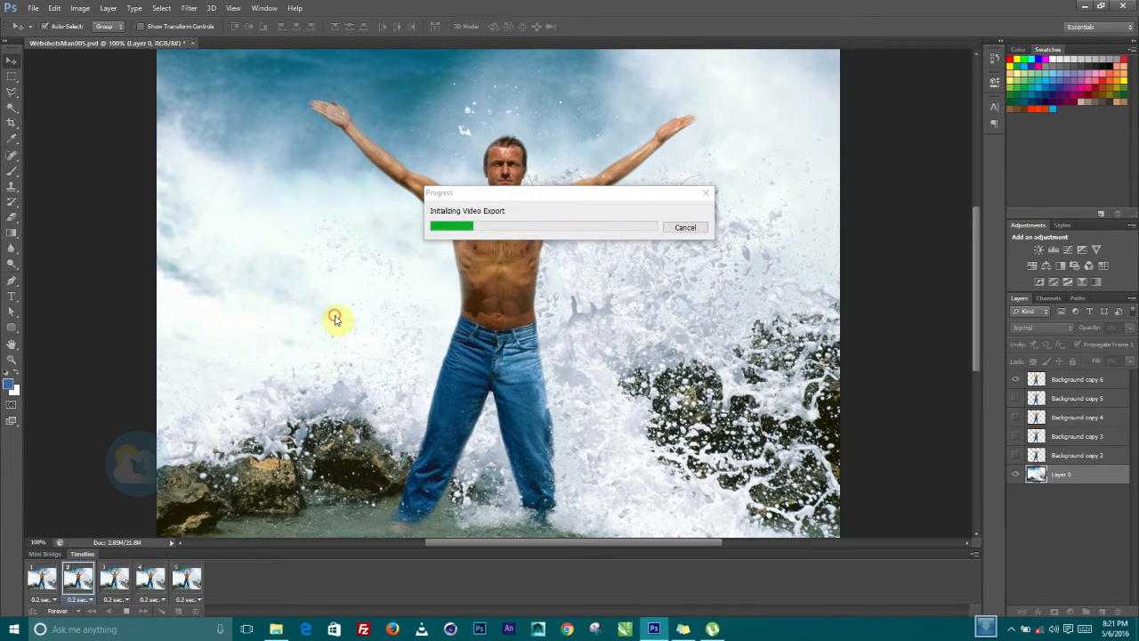
{"action": "mouse_move", "coordinate": [542, 203]}
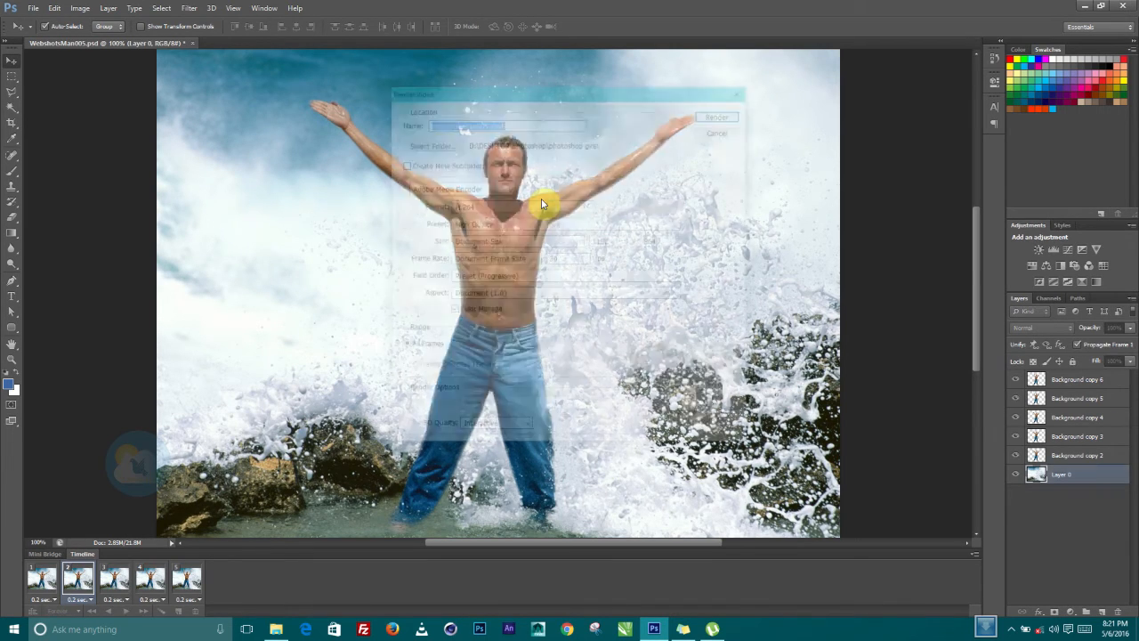
Step: Render the five-frame looping animation to video with the default settings
{"action": "left_click", "coordinate": [716, 134]}
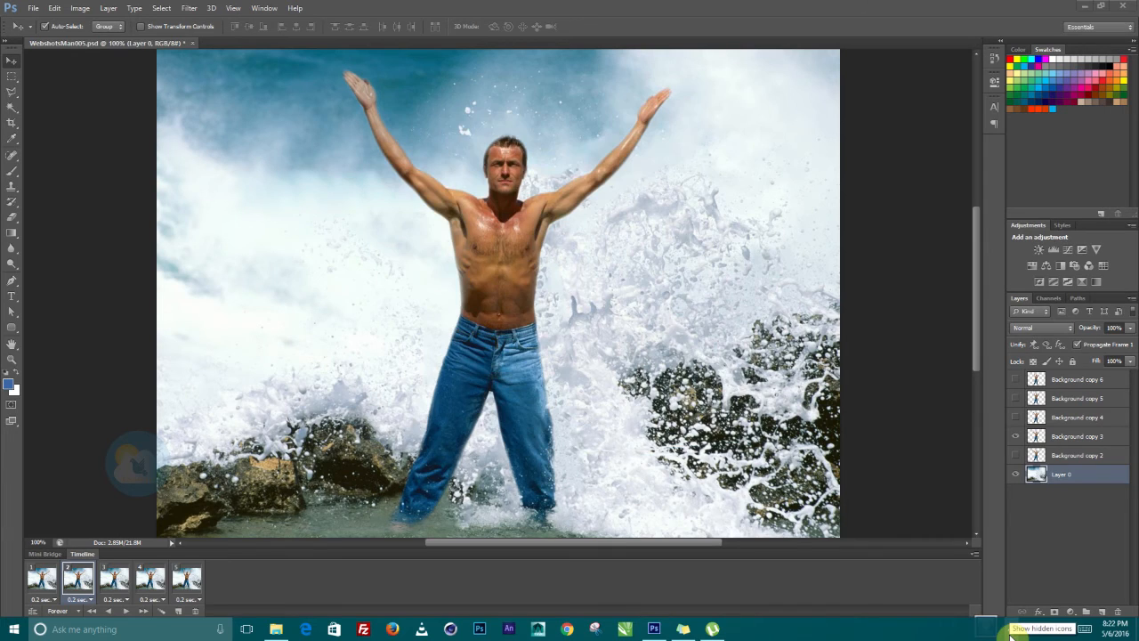